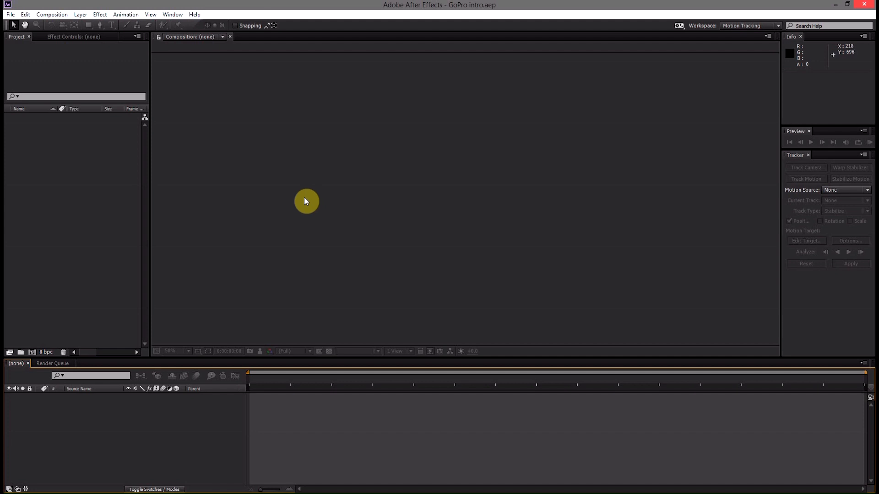
pyautogui.moveTo(148, 257)
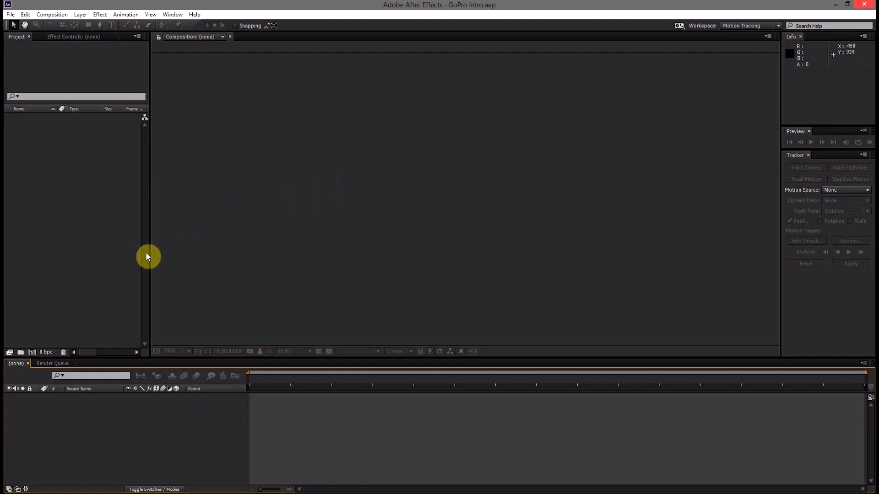
pyautogui.moveTo(129, 259)
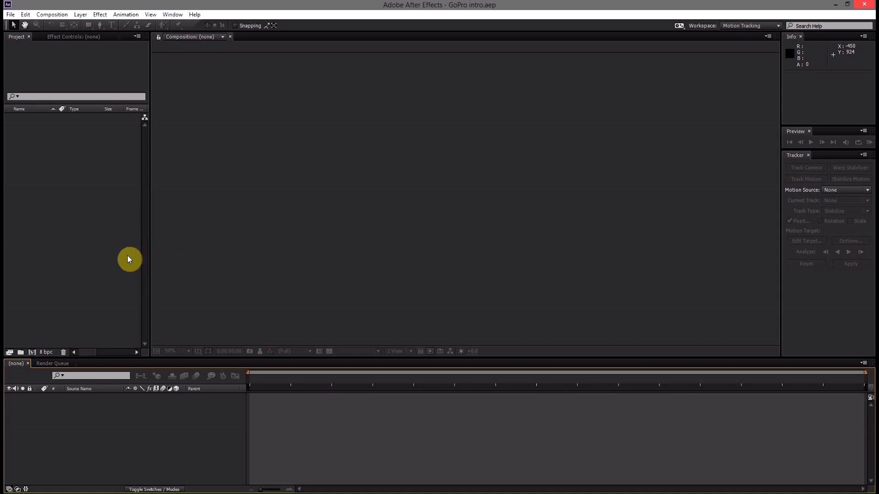
pyautogui.moveTo(119, 282)
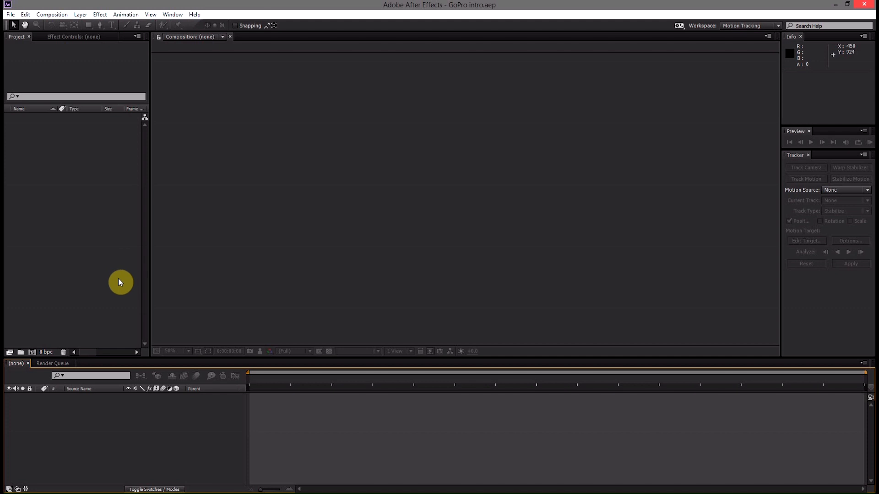
pyautogui.moveTo(119, 282)
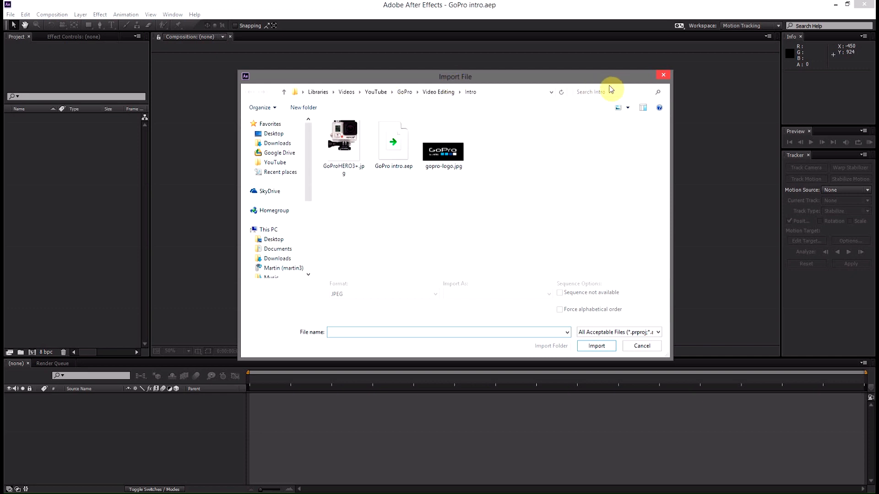
pyautogui.moveTo(400, 195)
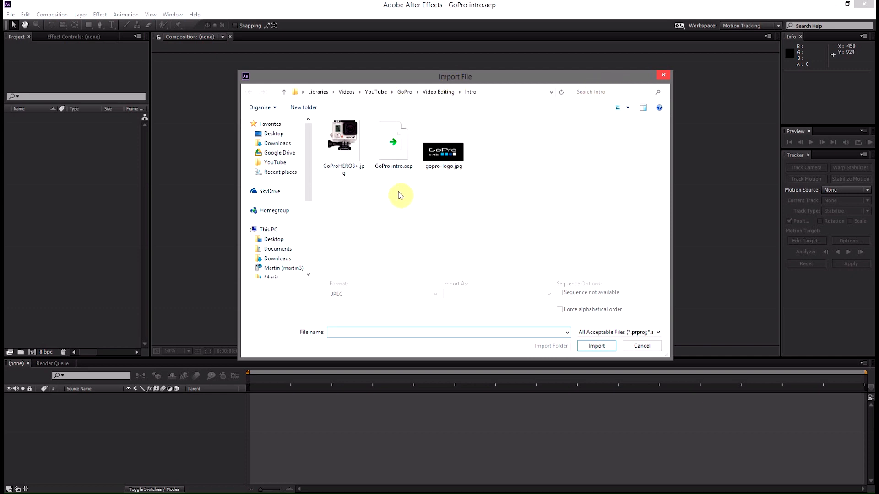
pyautogui.moveTo(344, 134)
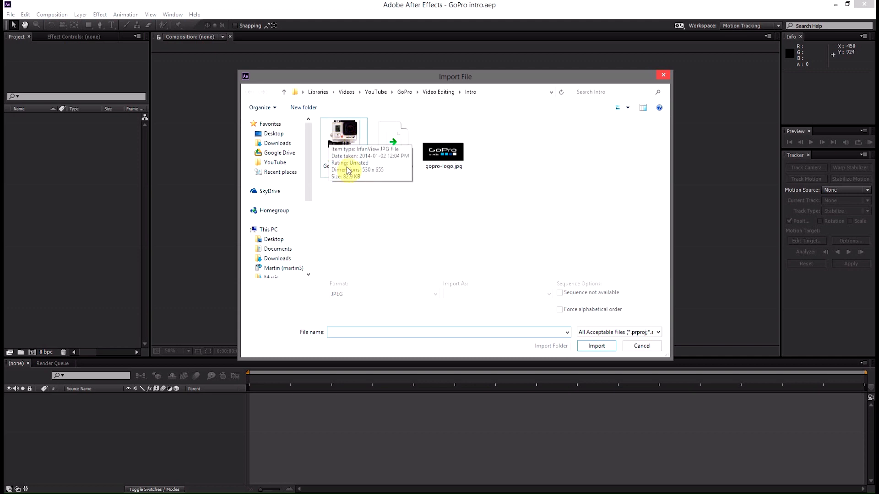
pyautogui.moveTo(483, 167)
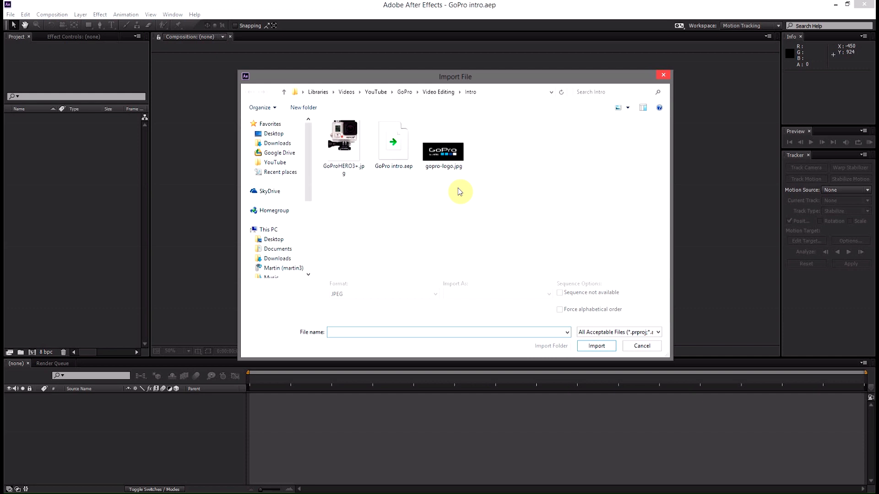
pyautogui.moveTo(443, 151)
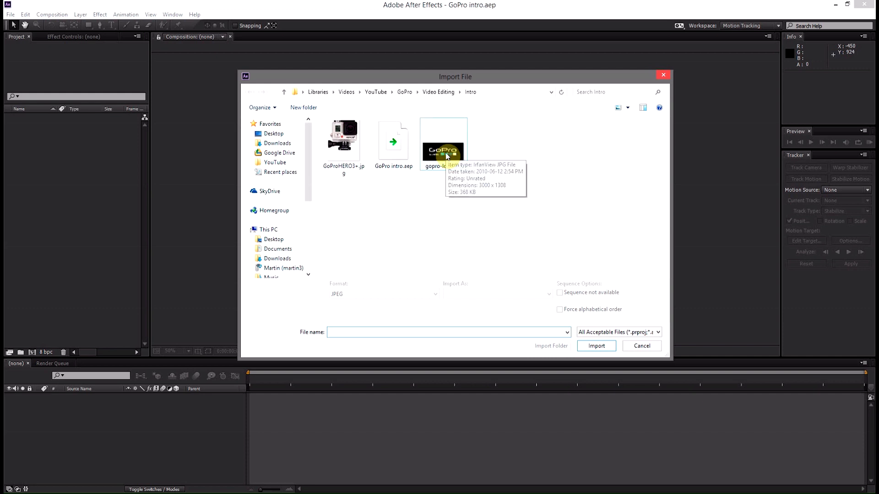
# - Import GoProHERO3+.jpg and gopro-logo.jpg together into the project
pyautogui.click(343, 139)
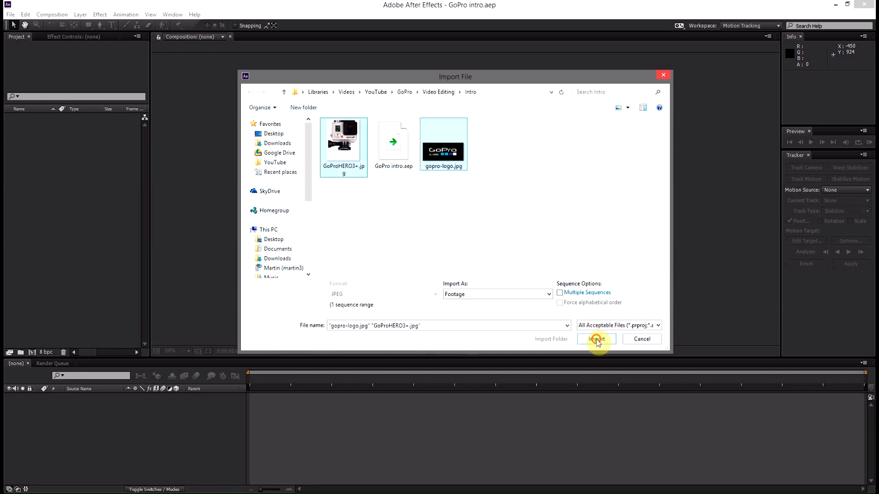
pyautogui.click(595, 339)
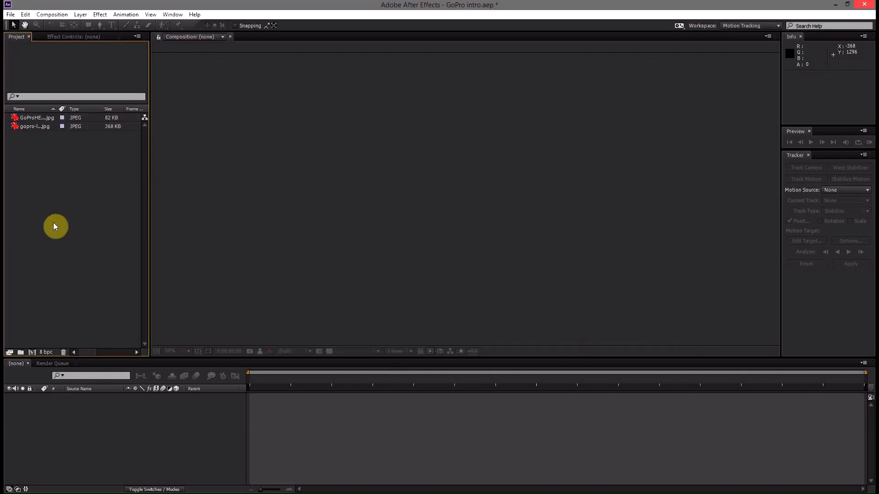
pyautogui.moveTo(71, 201)
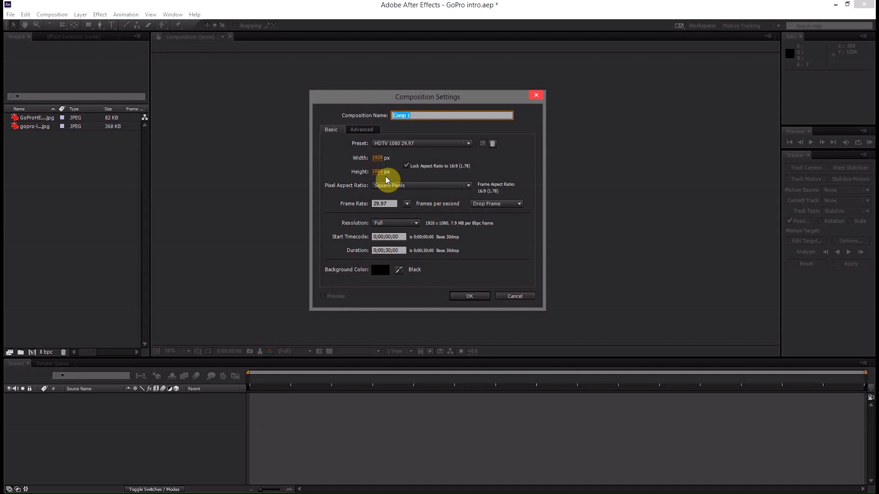
# - Create Comp 1 from the HDTV 1080 29.97 preset, 1920×1080 with black background
pyautogui.click(383, 203)
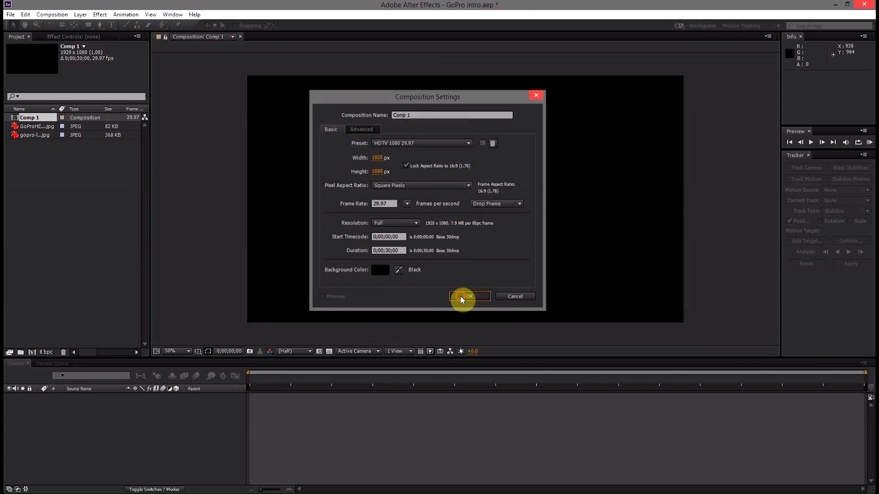
pyautogui.click(466, 296)
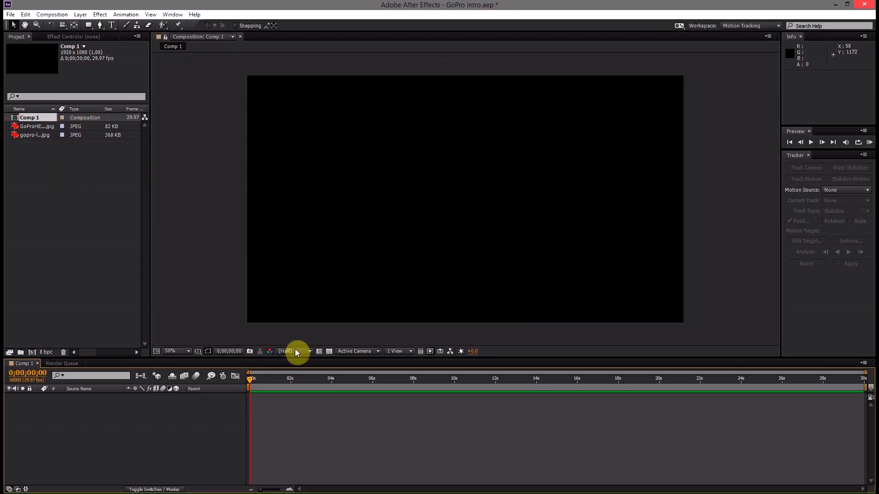
pyautogui.moveTo(81, 177)
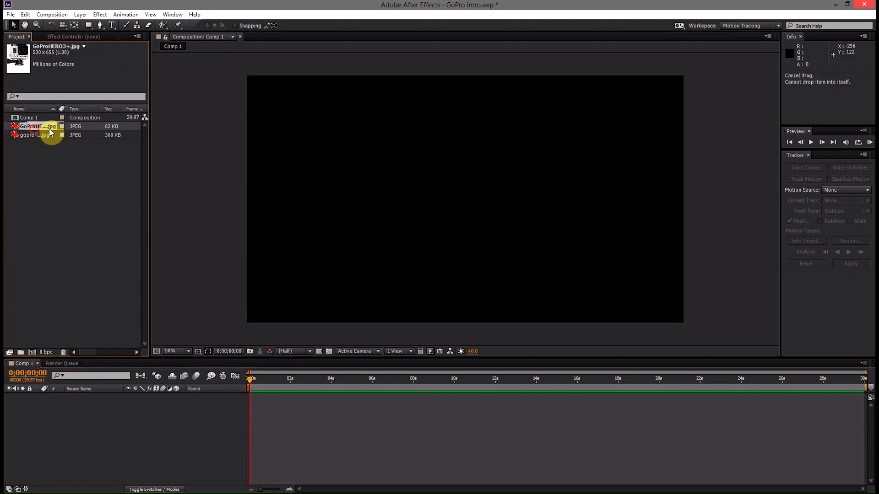
# - Drop the HERO3+ camera photo into Comp 1 on the right of the frame
pyautogui.moveTo(31, 126); pyautogui.dragTo(527, 203)
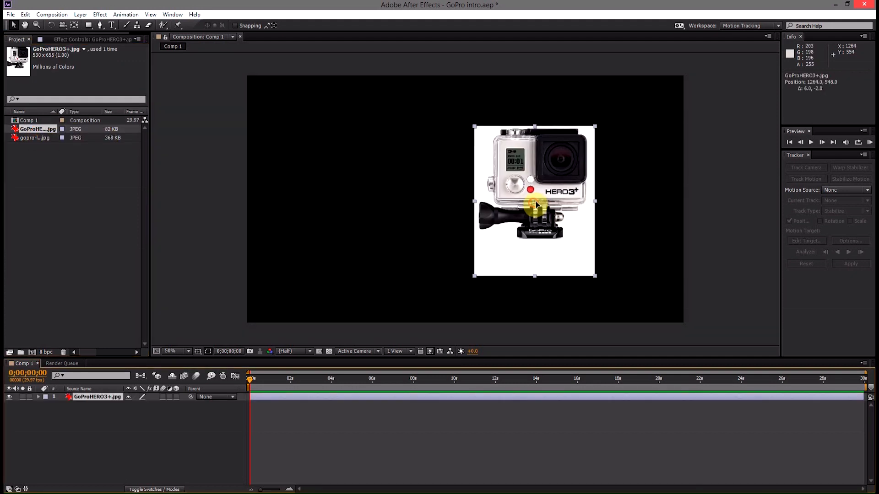
pyautogui.moveTo(535, 201); pyautogui.dragTo(545, 203)
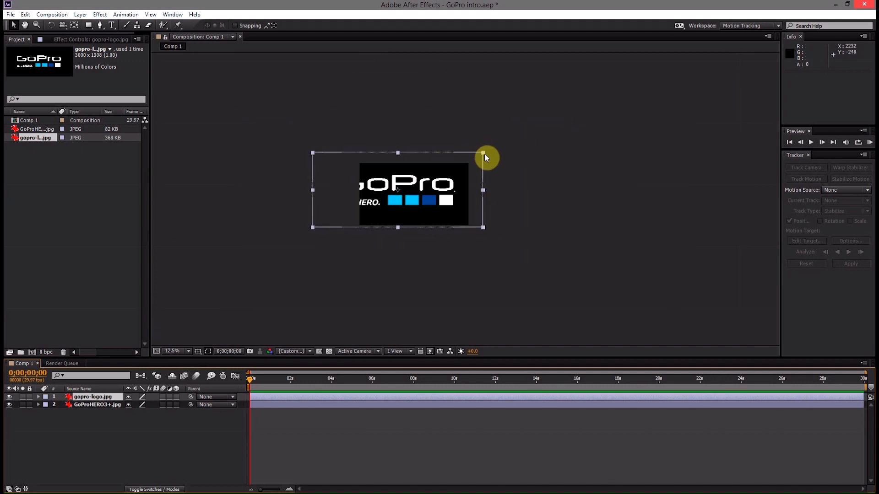
# - Shrink the GoPro logo with its handles and place it on the left beside the camera
pyautogui.moveTo(483, 153); pyautogui.dragTo(459, 177)
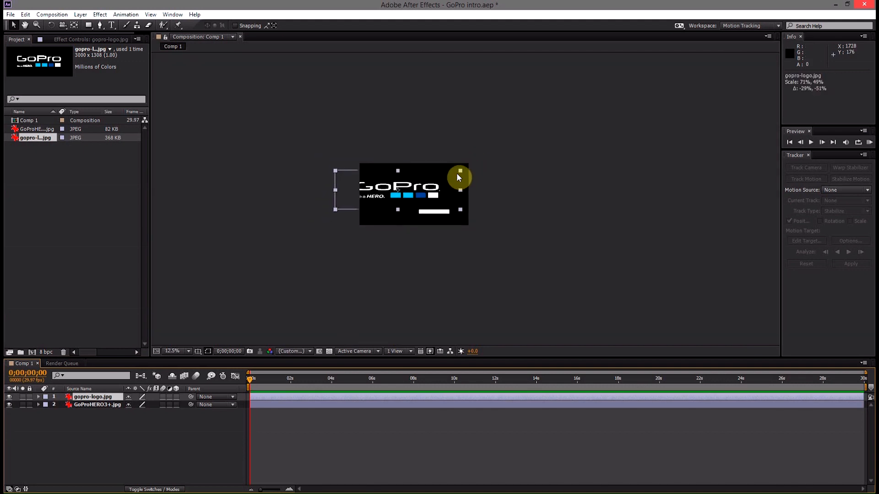
pyautogui.moveTo(460, 171); pyautogui.dragTo(428, 185)
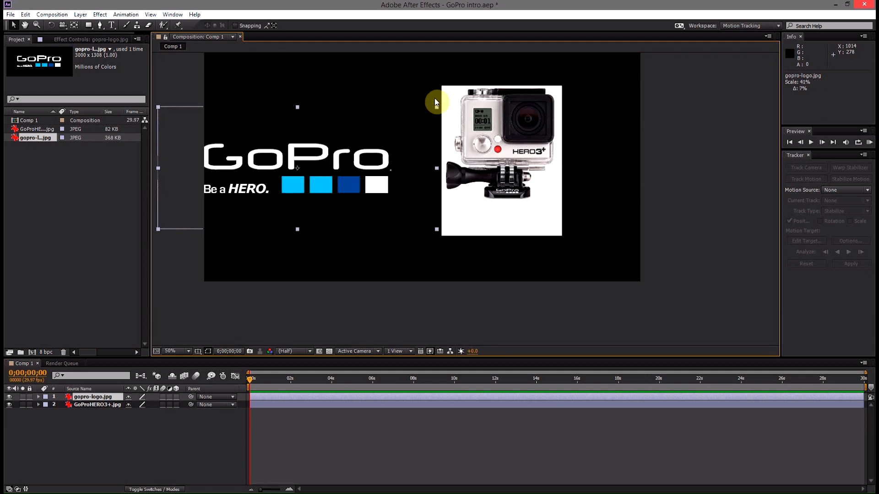
pyautogui.moveTo(435, 103); pyautogui.dragTo(367, 165)
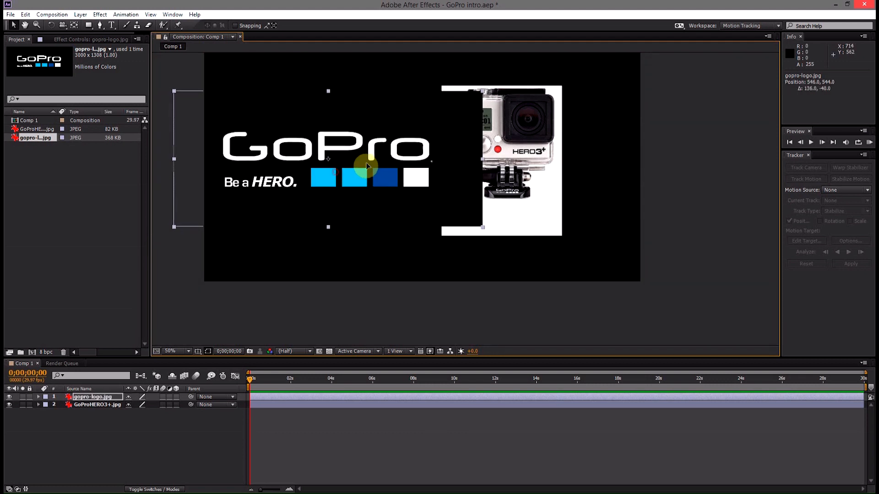
pyautogui.rightClick(502, 161)
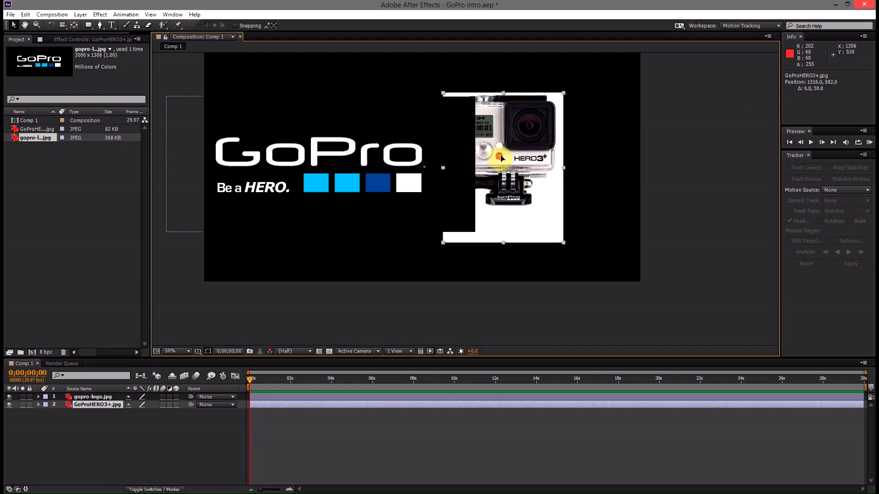
pyautogui.click(96, 404)
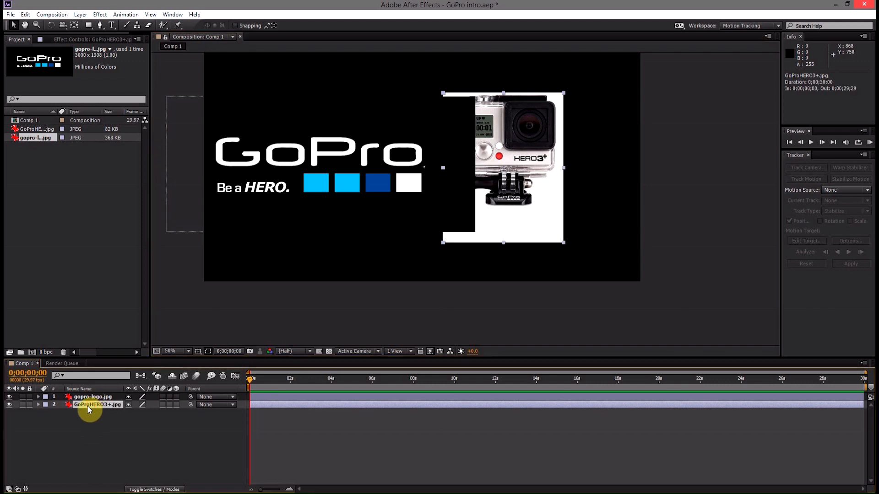
# - Move the GoProHERO3+.jpg layer above gopro-logo.jpg in the timeline
pyautogui.moveTo(96, 403); pyautogui.dragTo(89, 403)
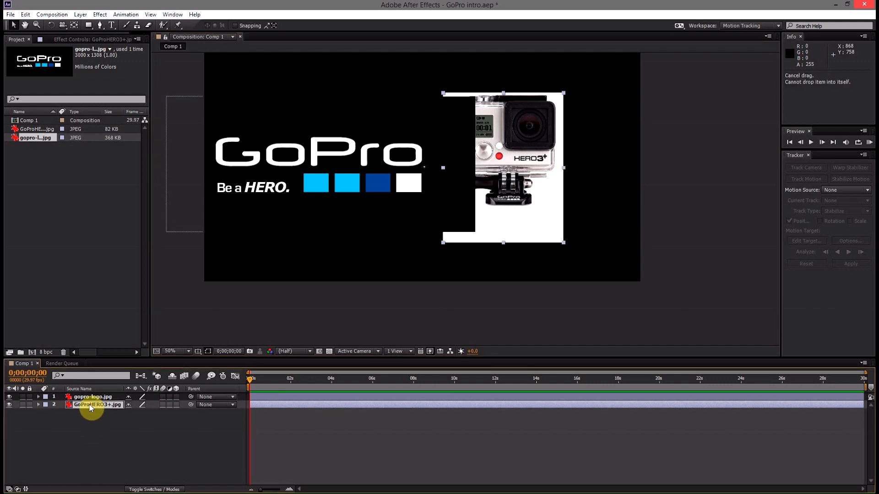
pyautogui.moveTo(92, 404); pyautogui.dragTo(92, 395)
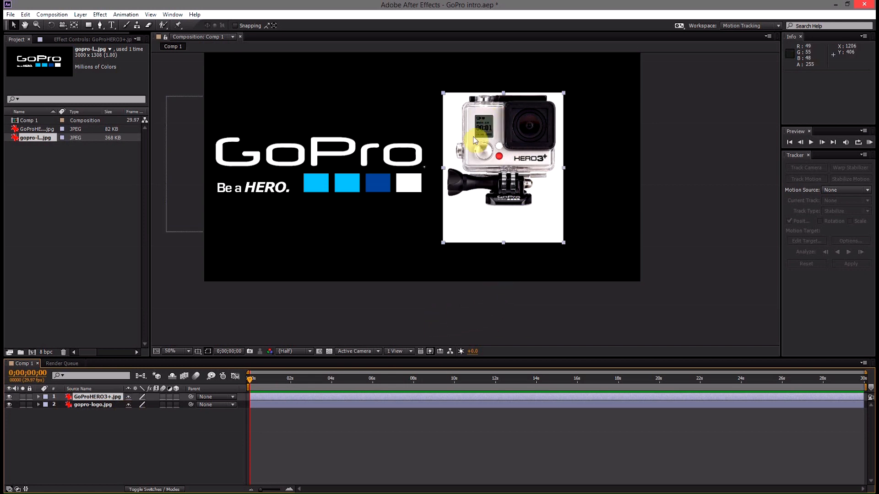
pyautogui.moveTo(503, 192)
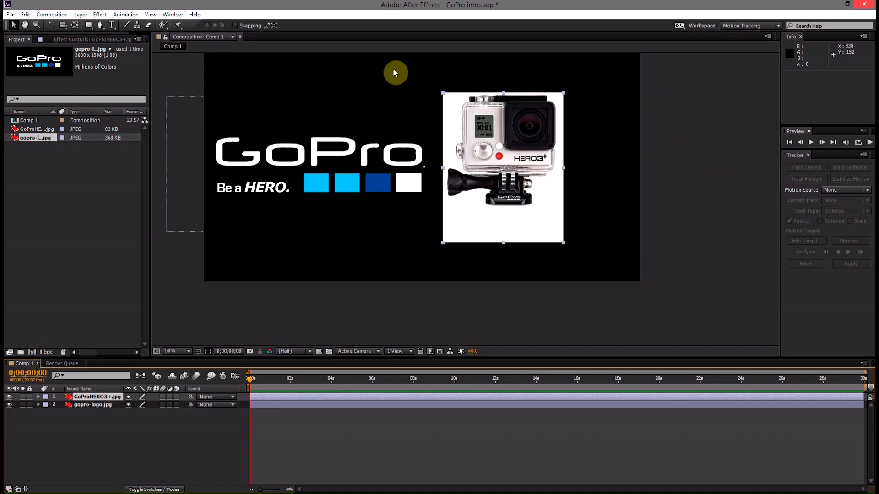
pyautogui.moveTo(485, 174)
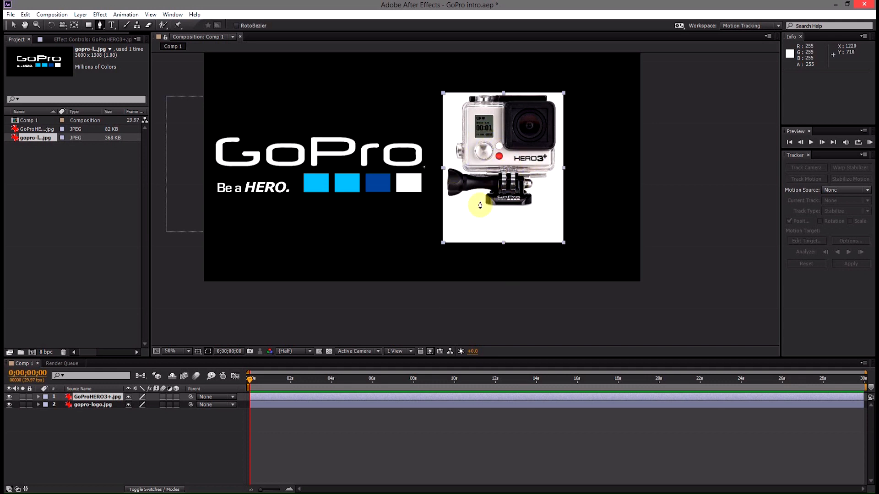
# - Trace a Pen mask around the camera to cut away its white background
pyautogui.click(173, 351)
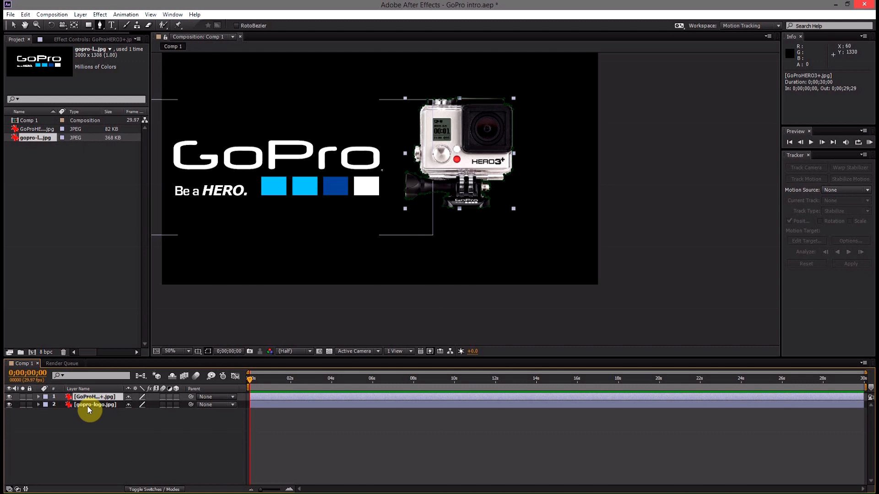
# - At 400% zoom, drag the Mask 1 vertices onto the camera mount's corners and edges
pyautogui.click(39, 396)
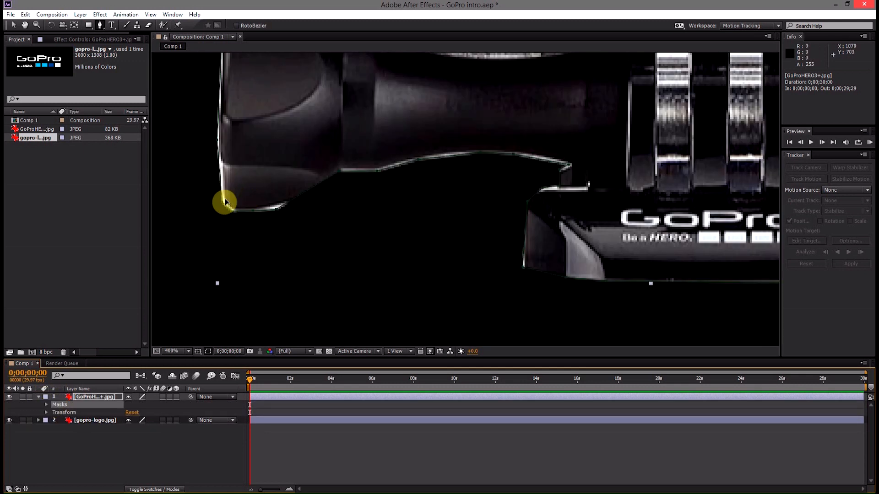
pyautogui.moveTo(224, 201); pyautogui.dragTo(219, 143)
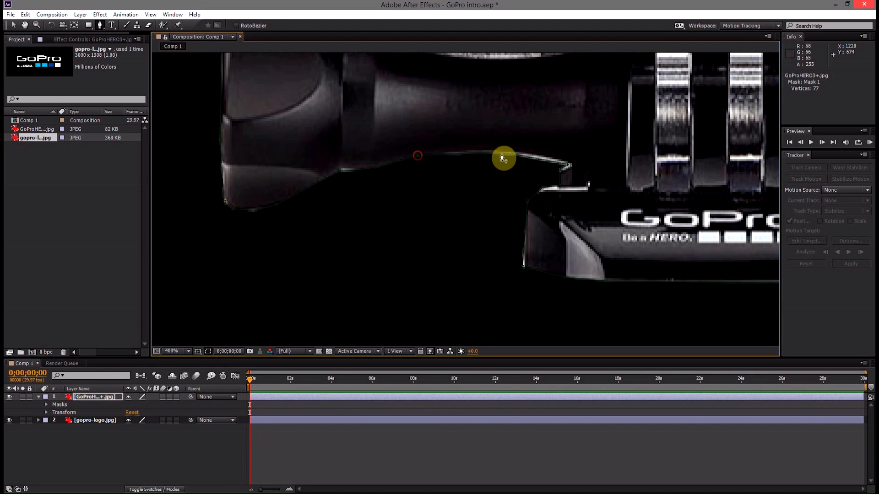
pyautogui.moveTo(503, 158); pyautogui.dragTo(575, 166)
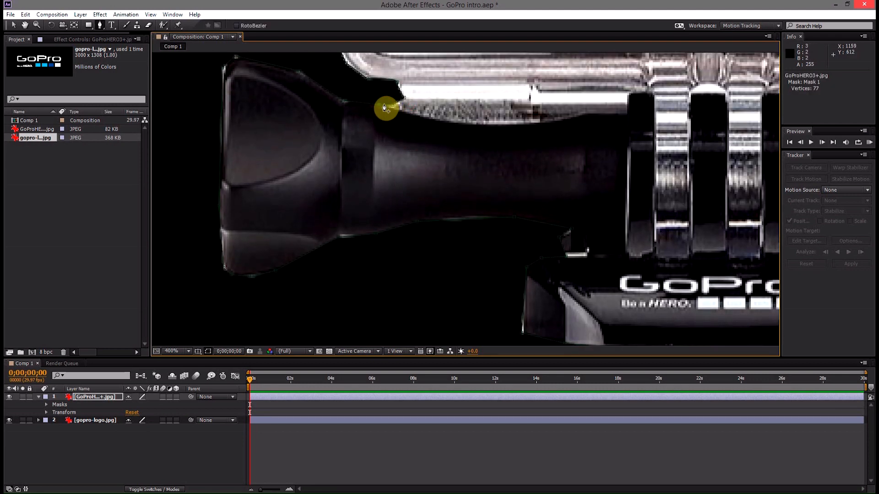
pyautogui.moveTo(386, 108); pyautogui.dragTo(214, 73)
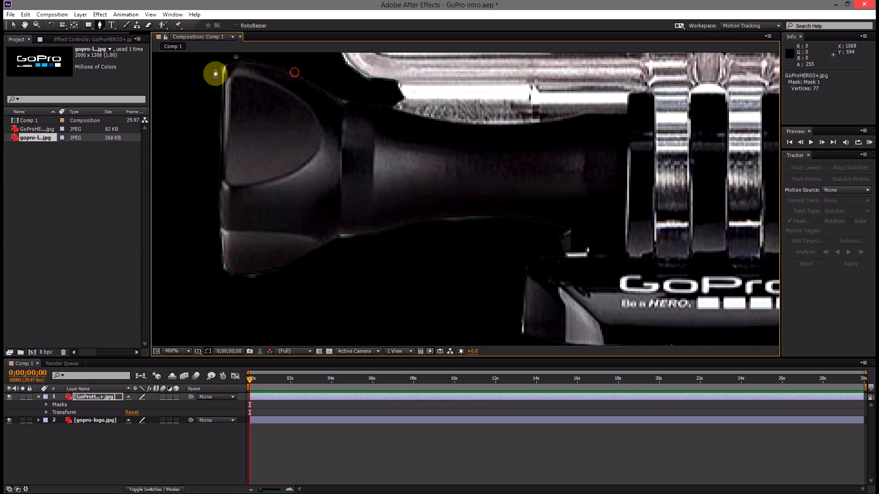
pyautogui.moveTo(214, 73); pyautogui.dragTo(376, 219)
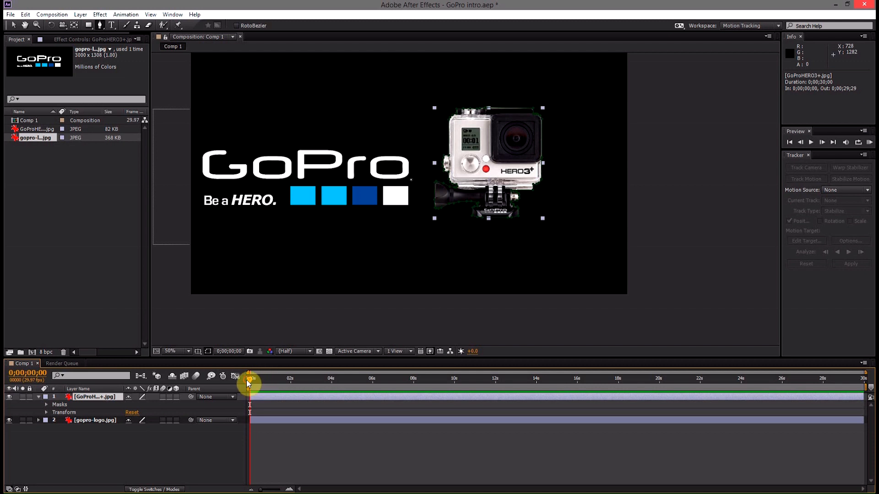
# - Drag the current-time indicator to 0;00;01;00
pyautogui.moveTo(249, 383); pyautogui.dragTo(269, 386)
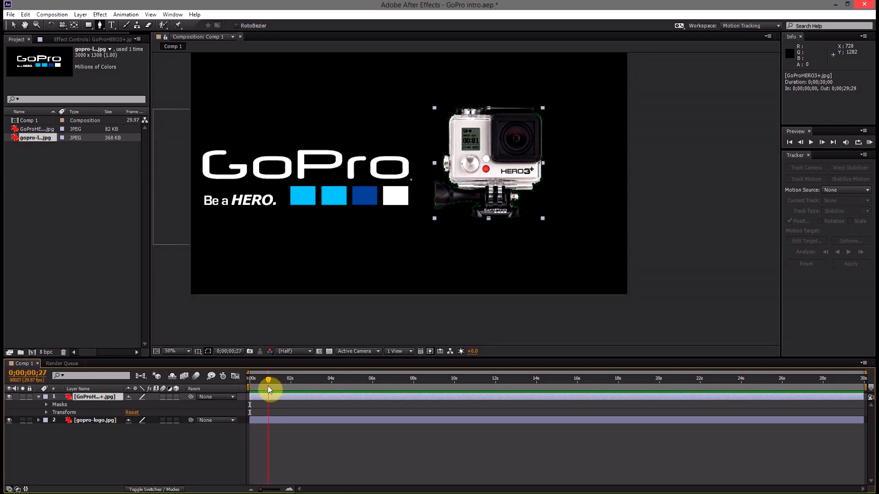
pyautogui.moveTo(269, 379); pyautogui.dragTo(264, 379)
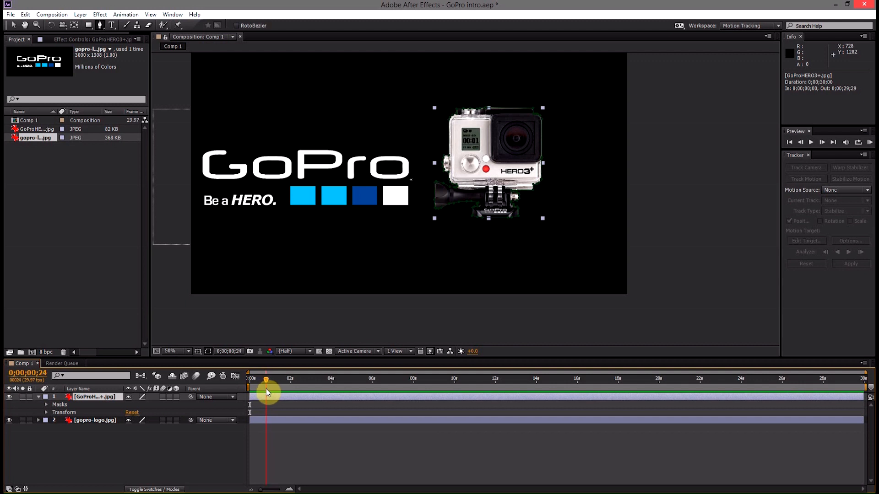
pyautogui.moveTo(267, 380); pyautogui.dragTo(270, 380)
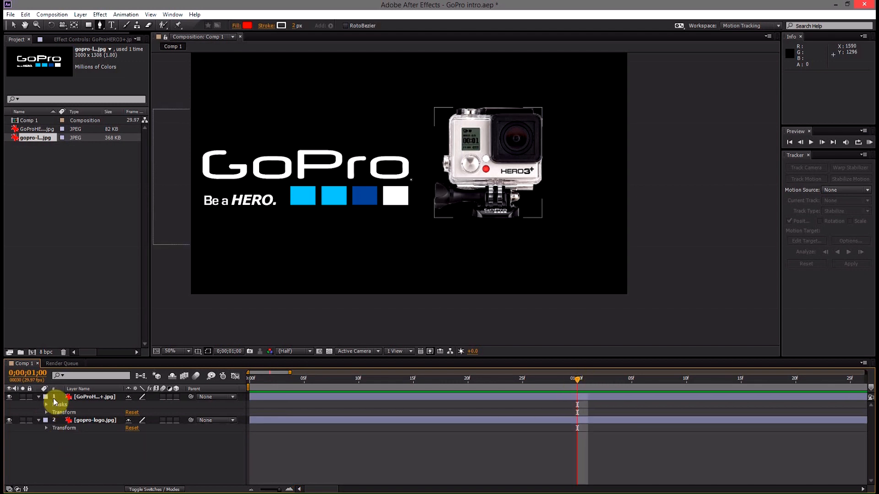
# - Enable Position stopwatches on both layers at one second, then return to frame 0
pyautogui.click(45, 405)
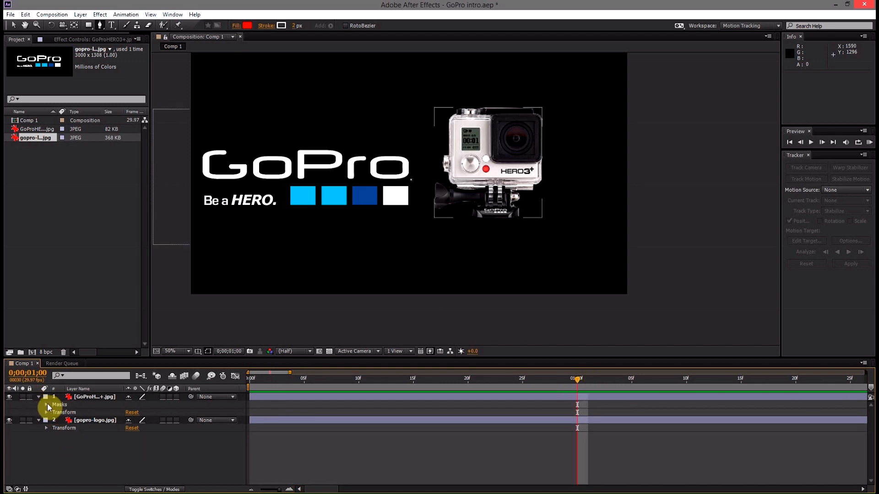
pyautogui.click(46, 413)
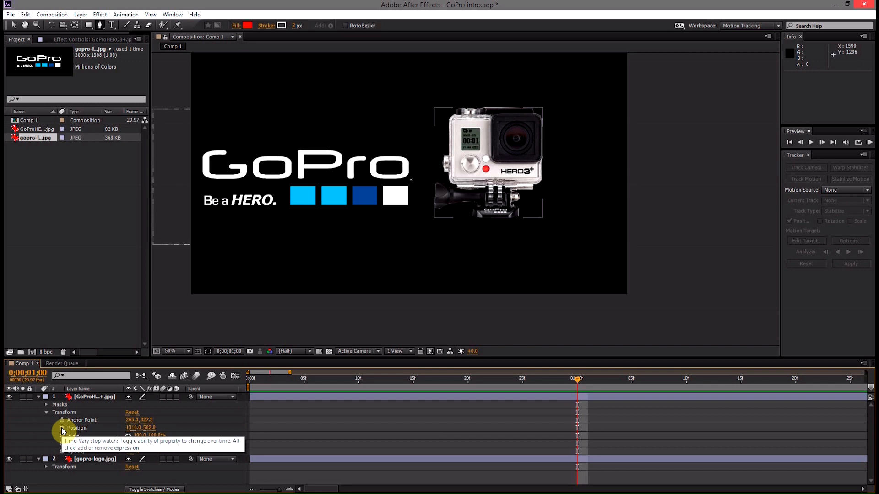
pyautogui.click(62, 428)
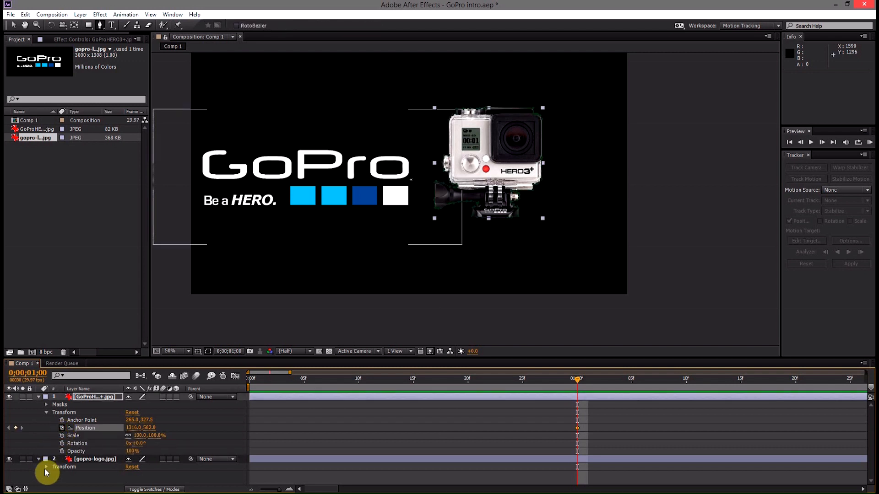
pyautogui.click(47, 466)
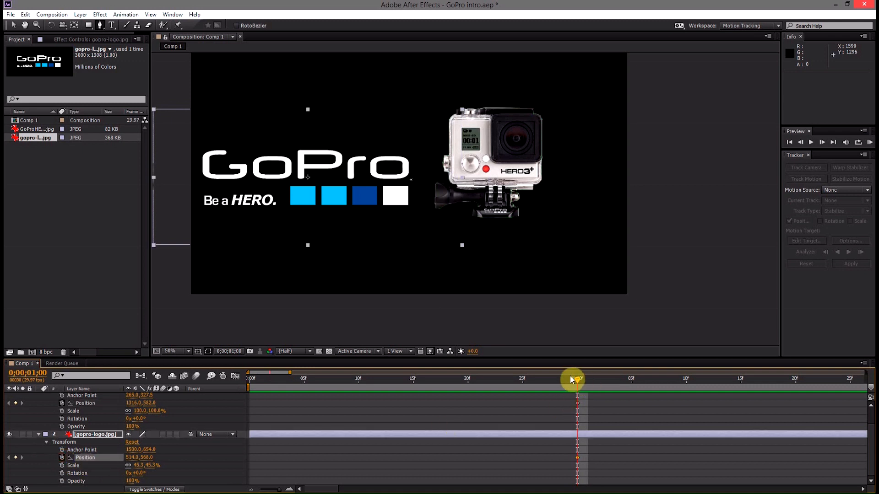
pyautogui.moveTo(578, 390)
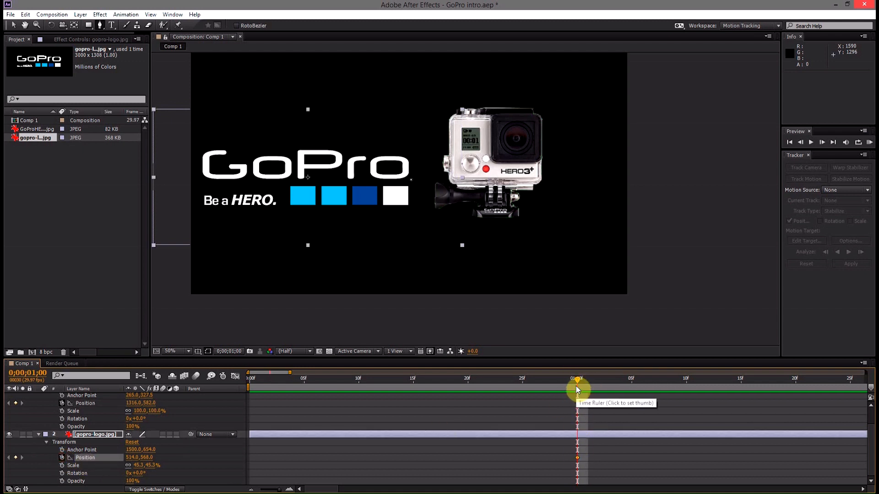
pyautogui.moveTo(578, 386); pyautogui.dragTo(501, 386)
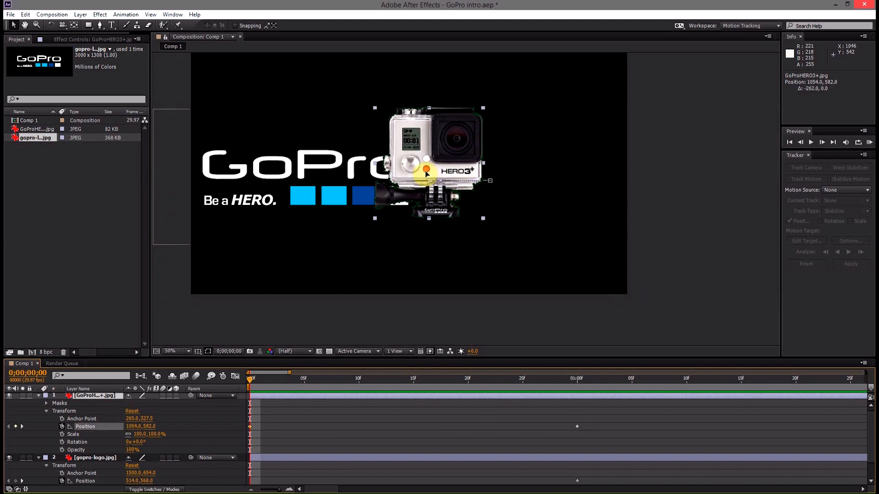
# - At frame 0, slide the camera left so it overlaps the GoPro logo
pyautogui.moveTo(425, 171); pyautogui.dragTo(415, 171)
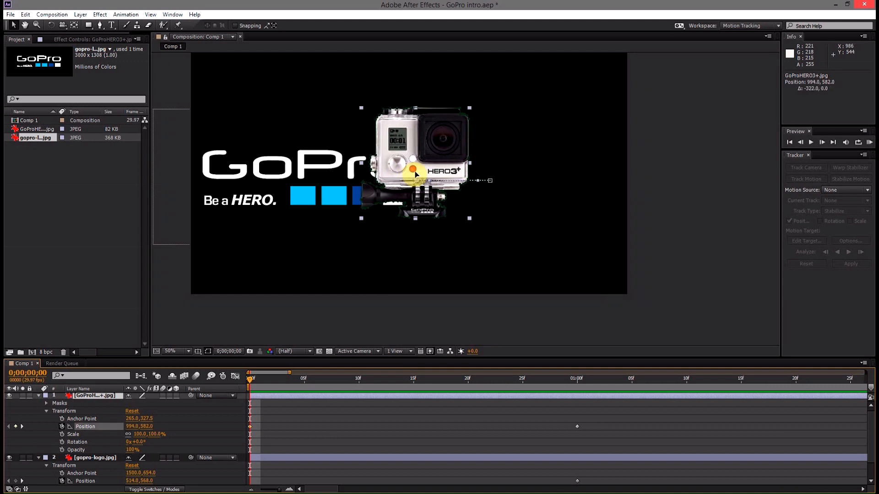
pyautogui.moveTo(415, 173); pyautogui.dragTo(406, 173)
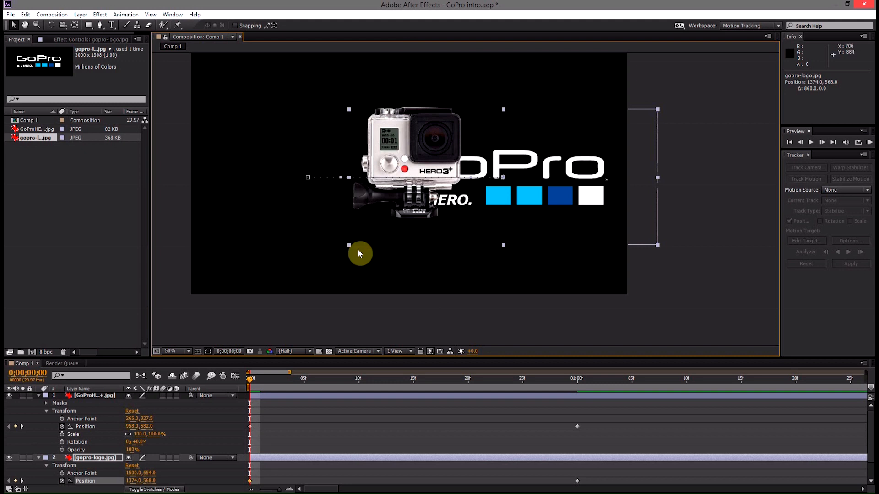
pyautogui.moveTo(418, 211)
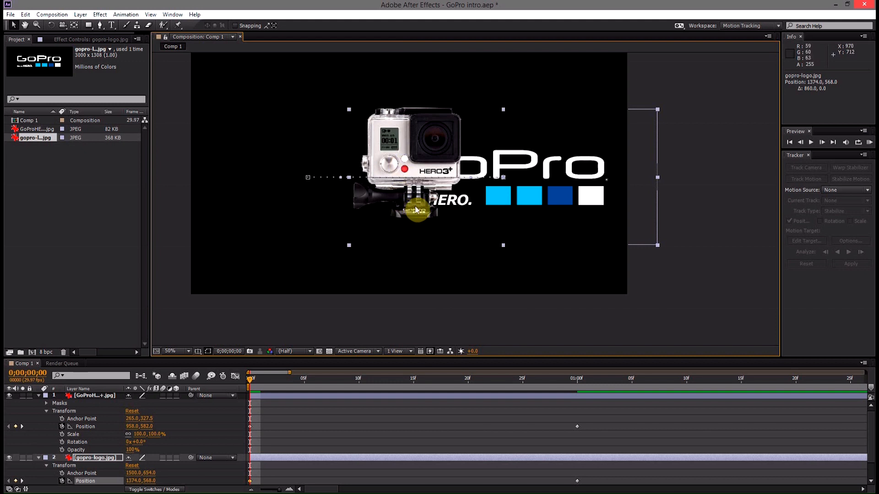
pyautogui.moveTo(366, 413)
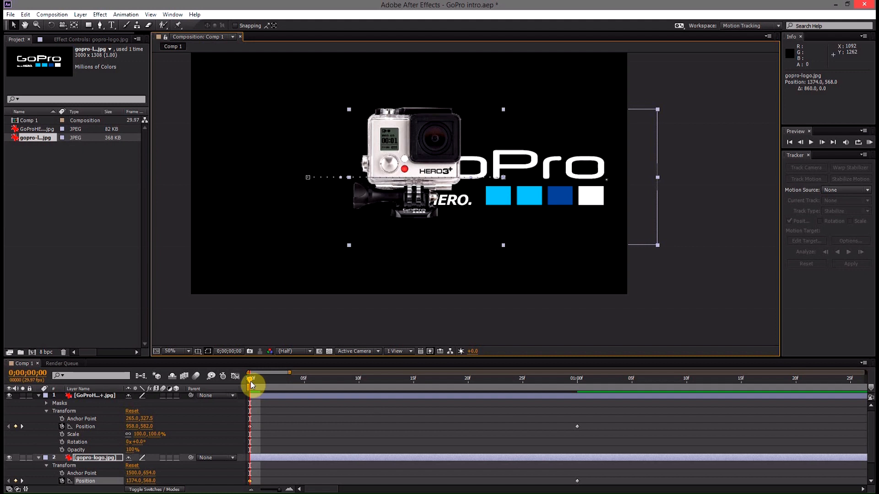
pyautogui.moveTo(251, 384)
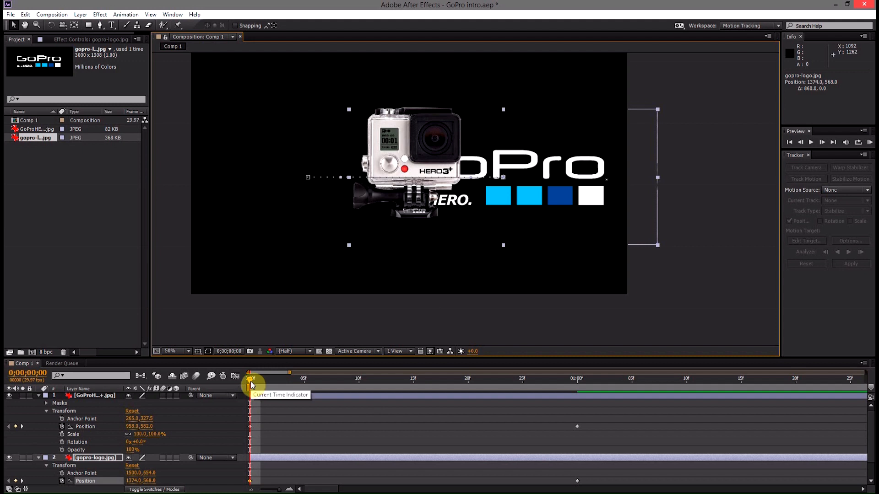
pyautogui.moveTo(259, 407)
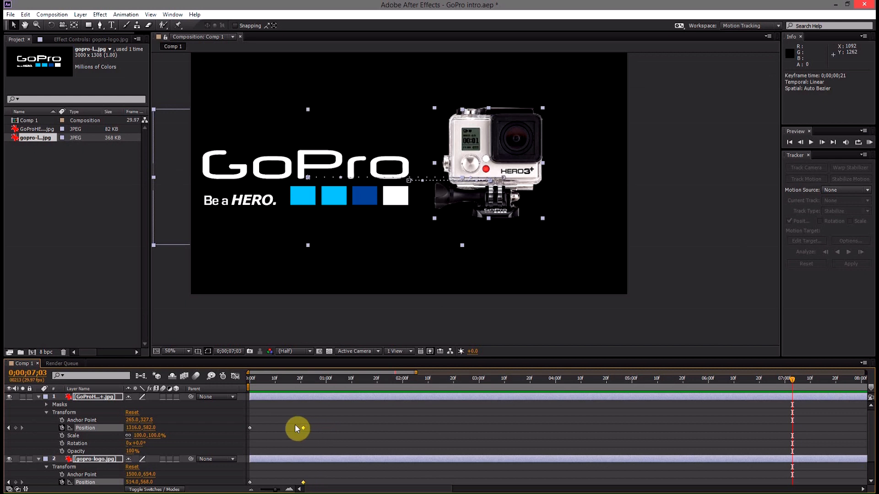
# - Move the end Position keyframes earlier and RAM-preview the reveal
pyautogui.click(235, 376)
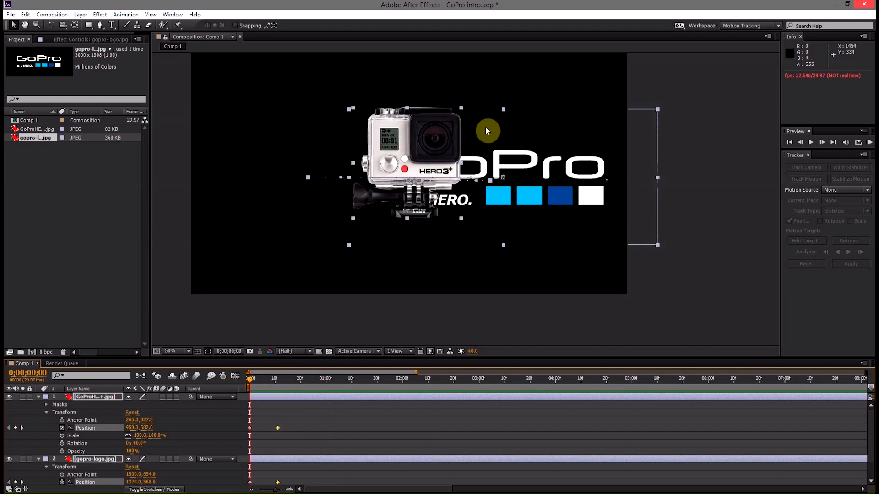
pyautogui.moveTo(416, 204)
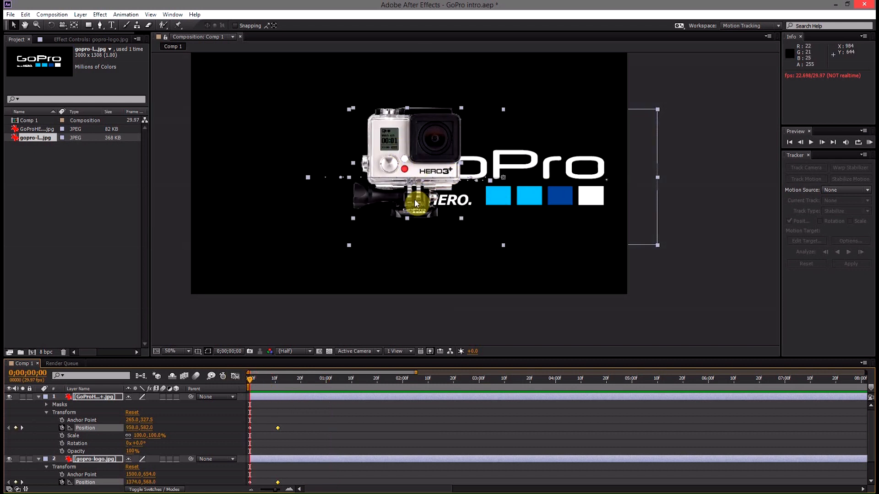
pyautogui.moveTo(180, 88)
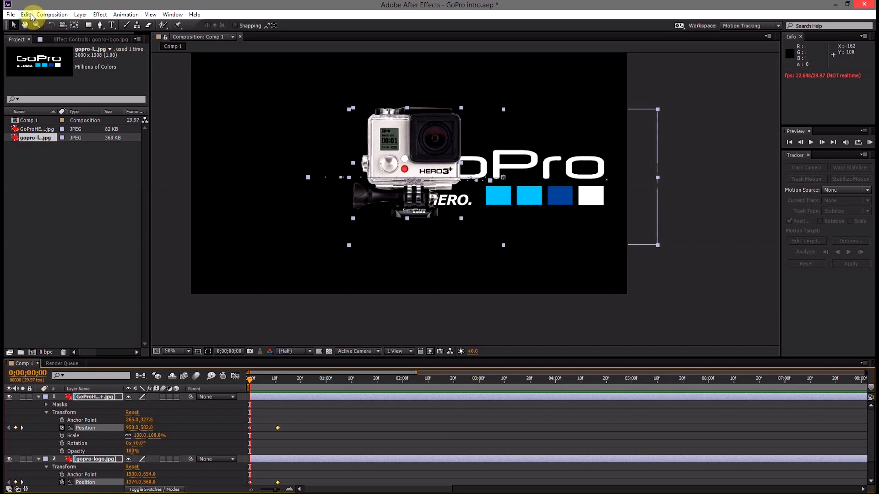
pyautogui.moveTo(99, 14)
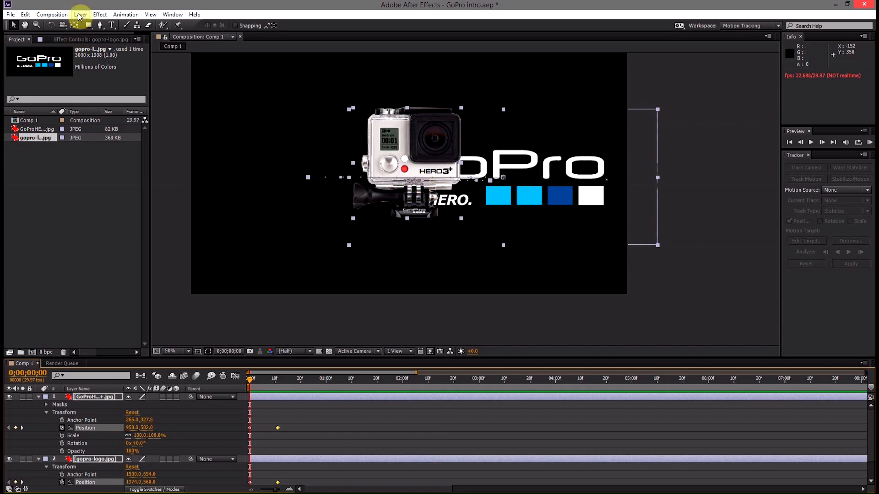
# - Create Black Solid 1 at comp size 1920×1080 in black via Layer > New > Solid
pyautogui.click(81, 13)
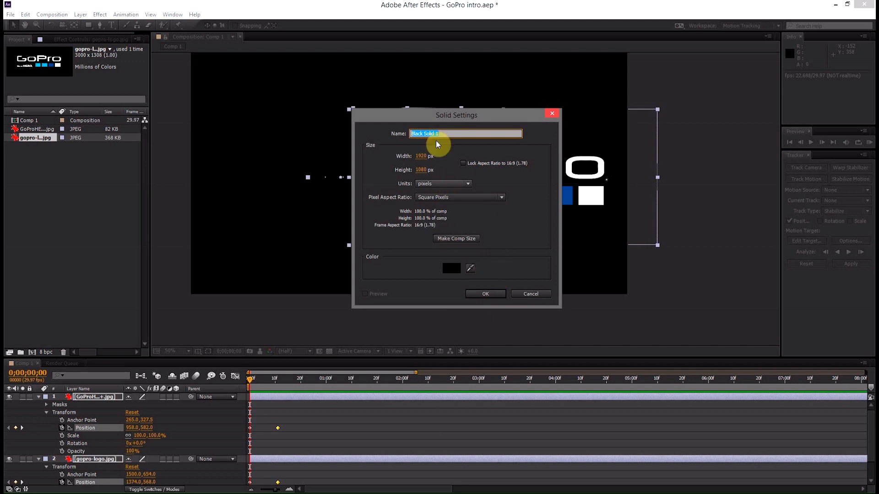
pyautogui.click(484, 294)
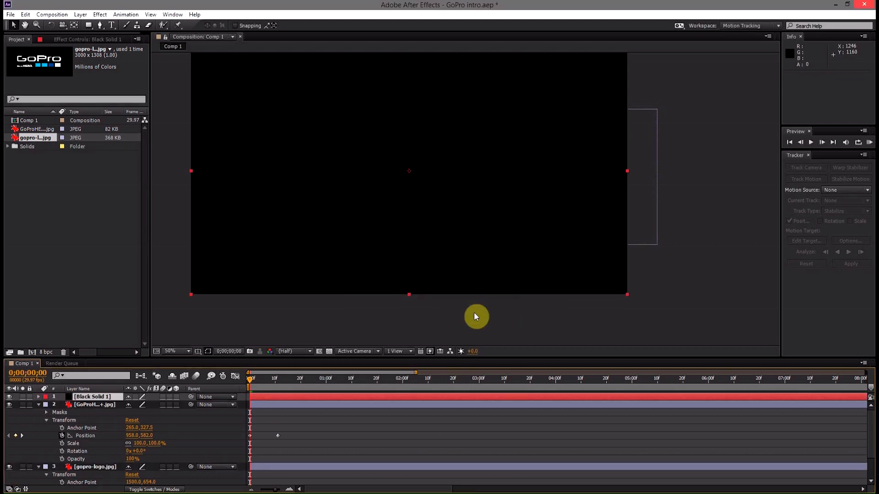
# - Drag Black Solid 1 below the GoProHERO3+ layer and shift it right over the logo
pyautogui.click(92, 396)
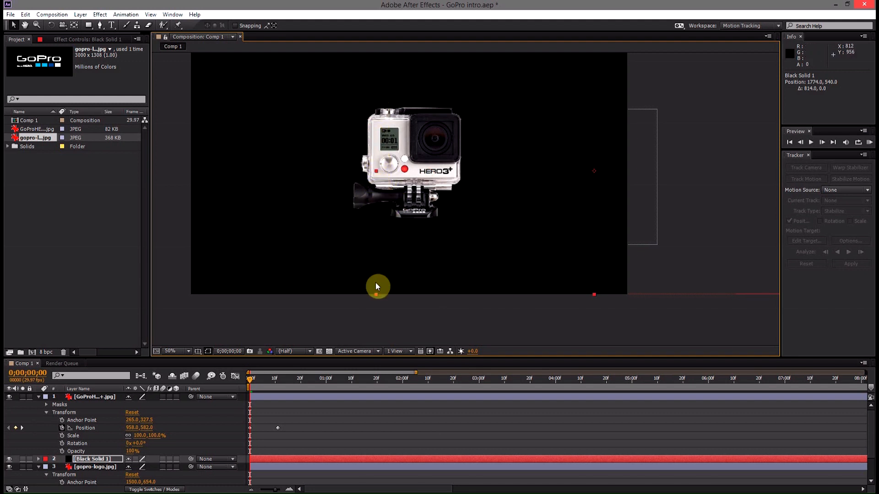
pyautogui.moveTo(376, 64)
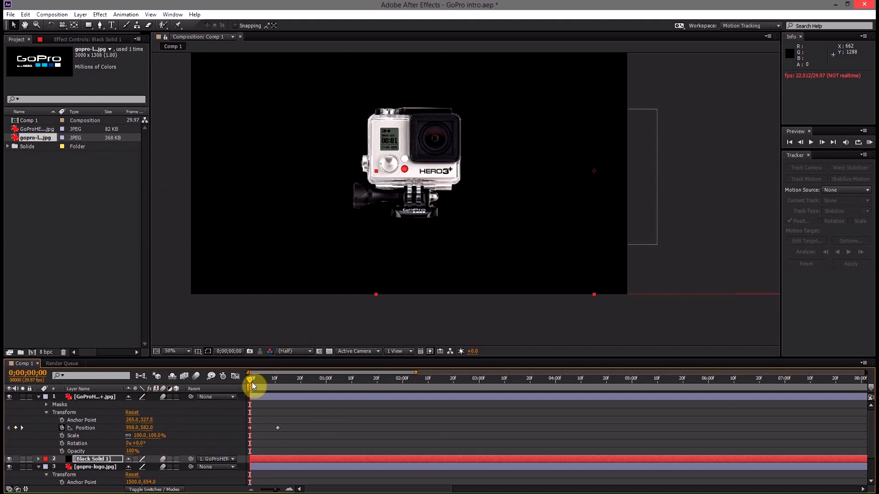
# - Slide the camera layer right at about 1 second, setting a second Position keyframe
pyautogui.moveTo(253, 378); pyautogui.dragTo(251, 380)
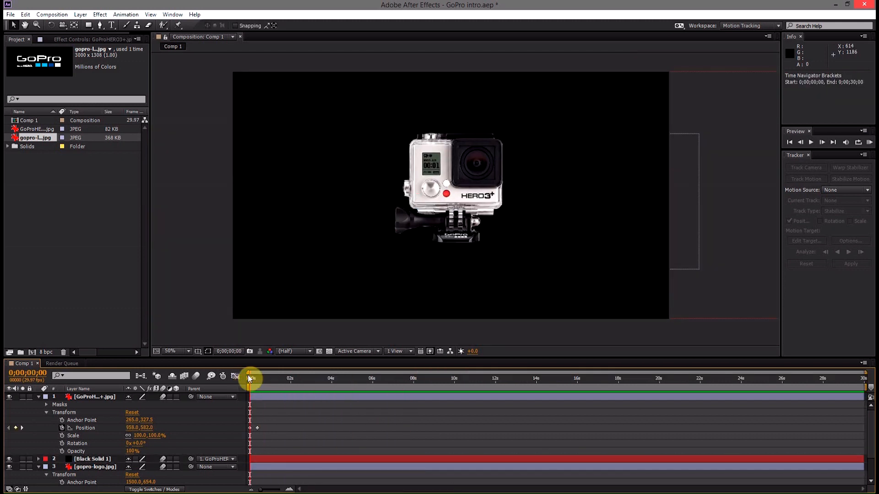
pyautogui.moveTo(250, 378)
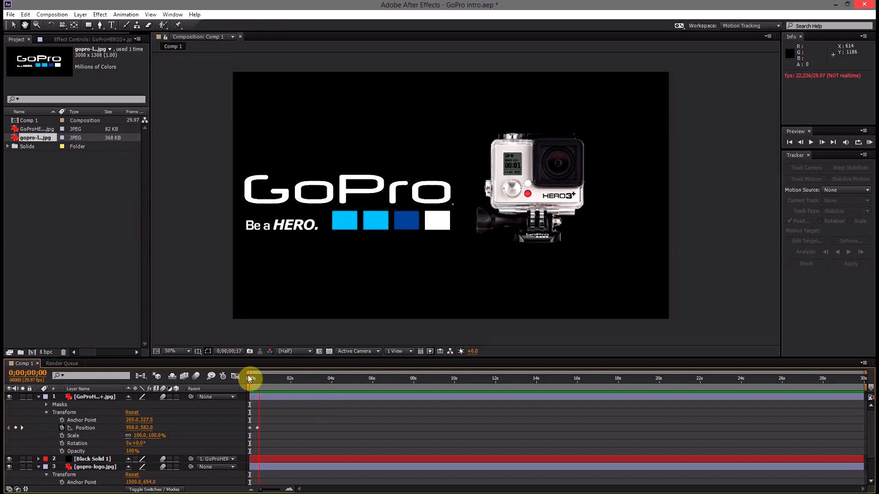
pyautogui.moveTo(251, 379); pyautogui.dragTo(275, 378)
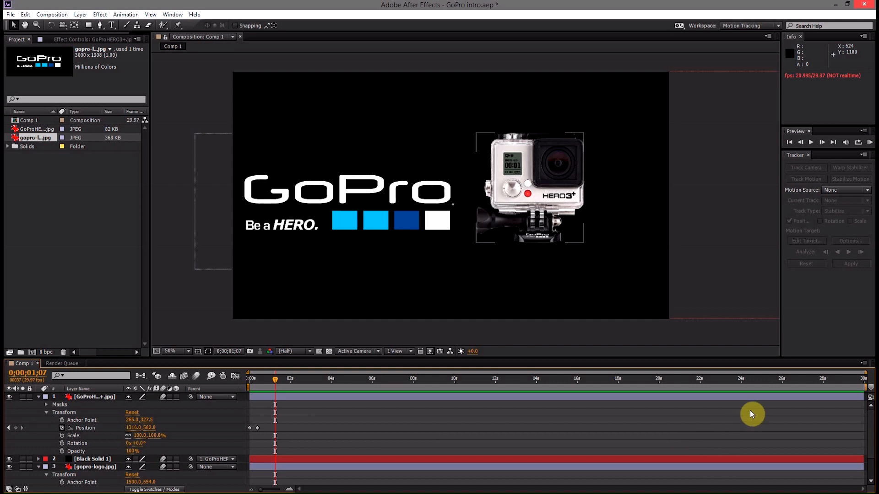
pyautogui.moveTo(611, 406)
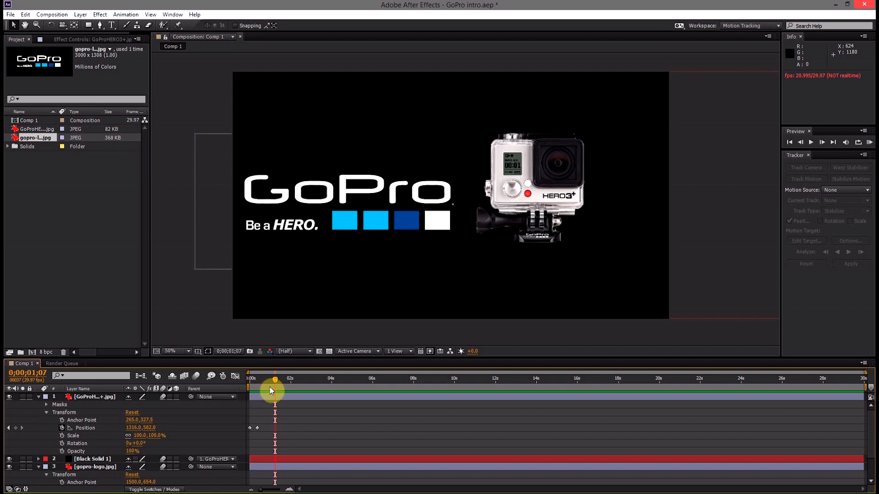
pyautogui.moveTo(314, 391)
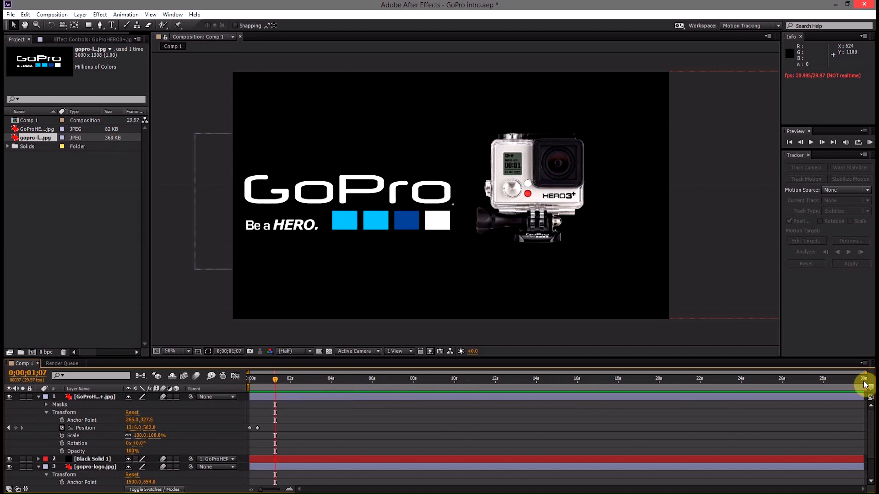
pyautogui.moveTo(865, 385)
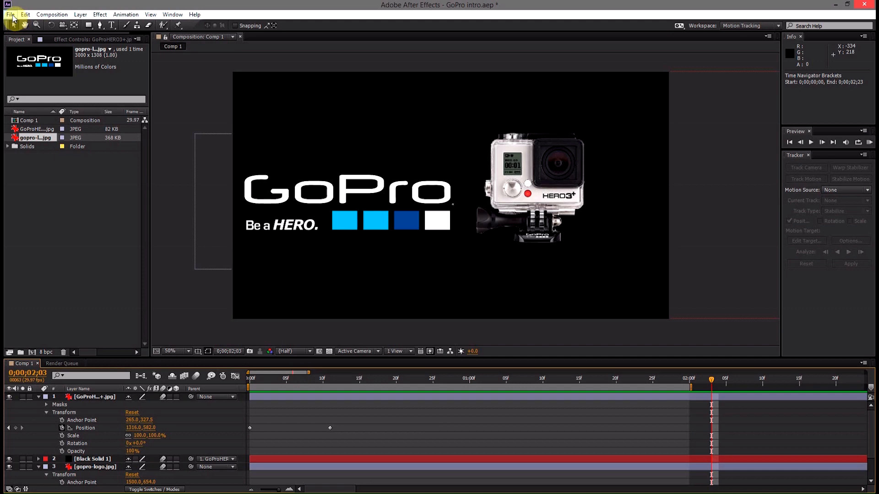
# - Add Comp 1 to the Render Queue with output file GoPro intro.avi in the Intro folder
pyautogui.click(9, 14)
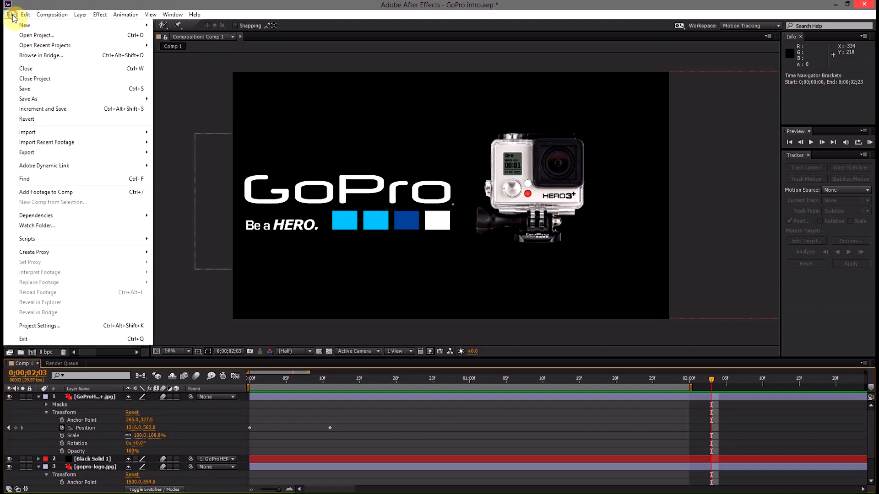
pyautogui.moveTo(26, 152)
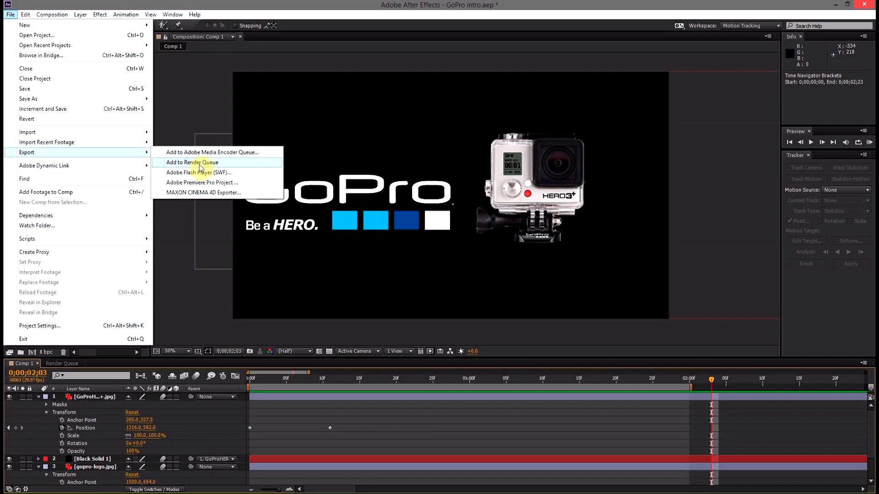
pyautogui.moveTo(209, 162)
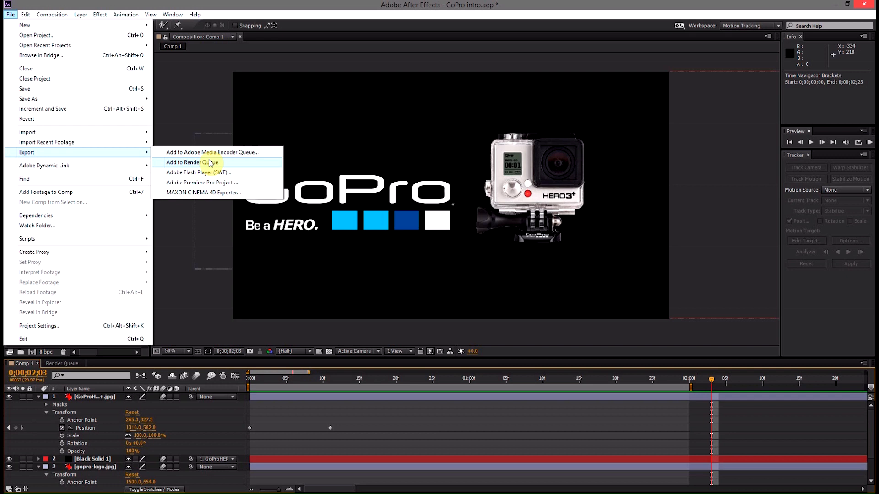
pyautogui.click(190, 163)
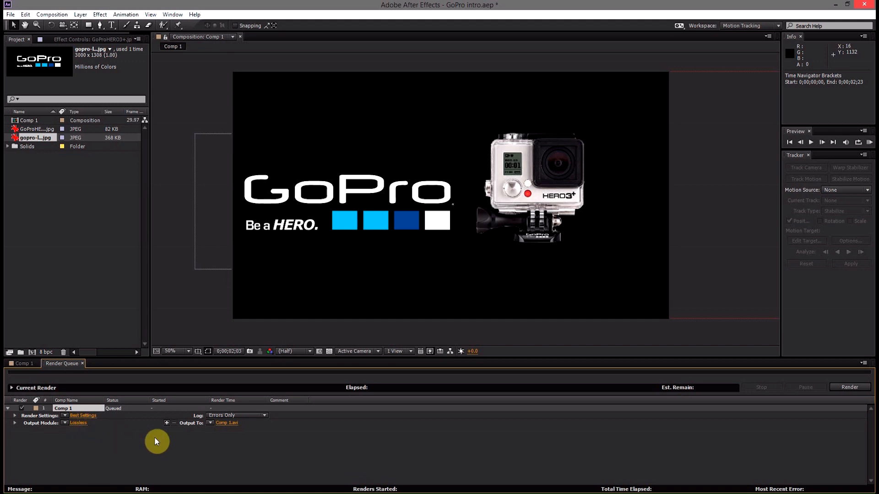
pyautogui.click(228, 423)
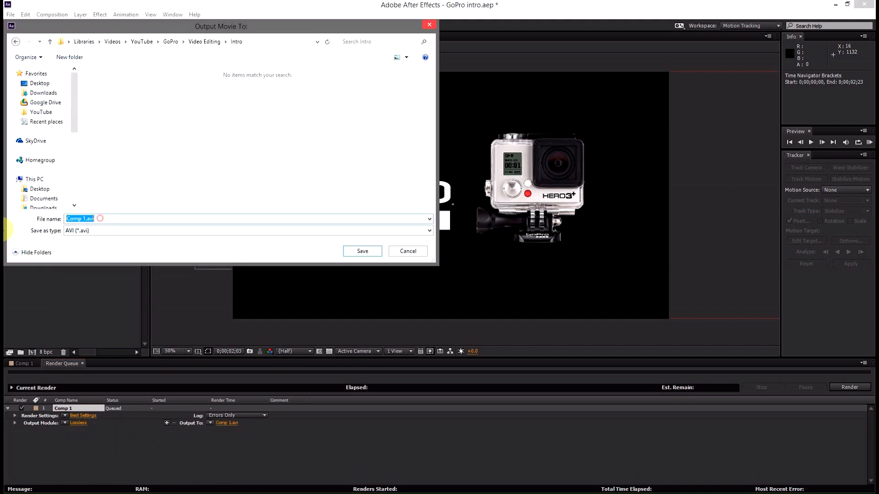
pyautogui.write('GoPro intro')
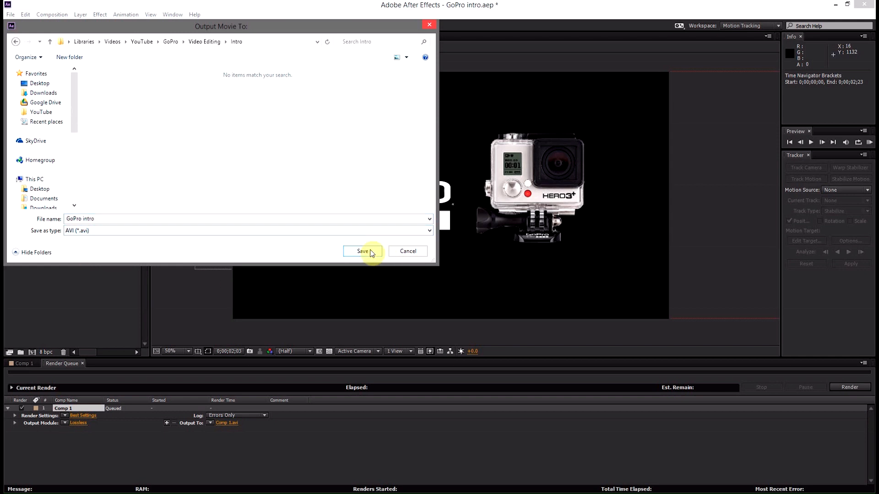
pyautogui.click(363, 251)
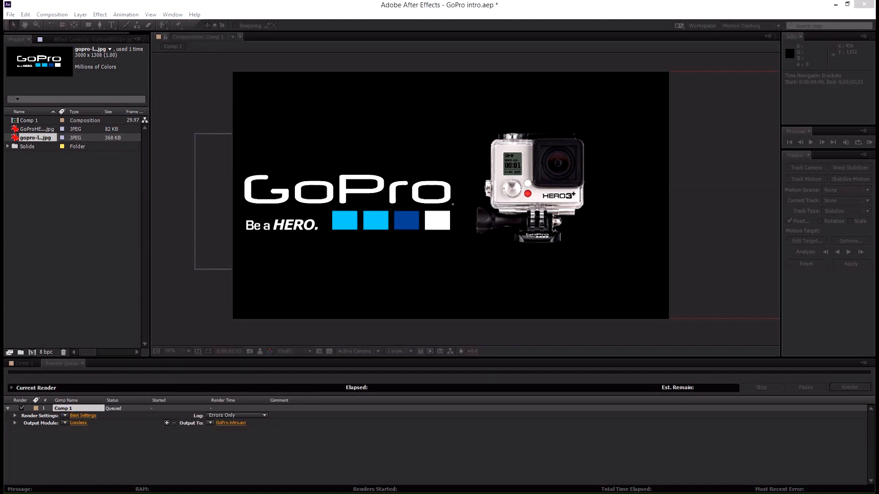
pyautogui.click(82, 415)
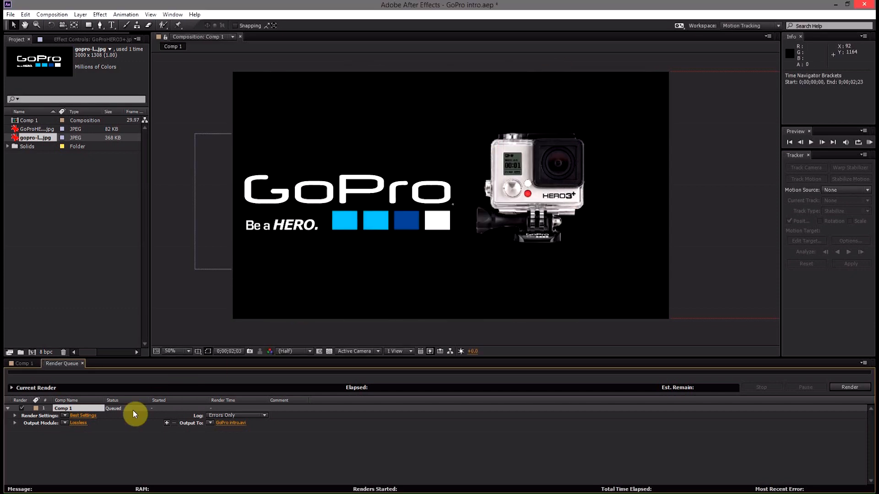
pyautogui.moveTo(38, 476)
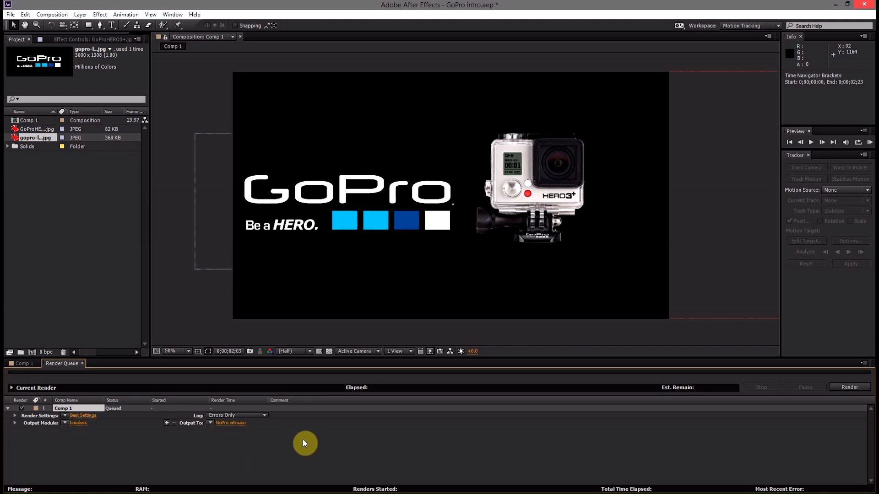
pyautogui.moveTo(317, 418)
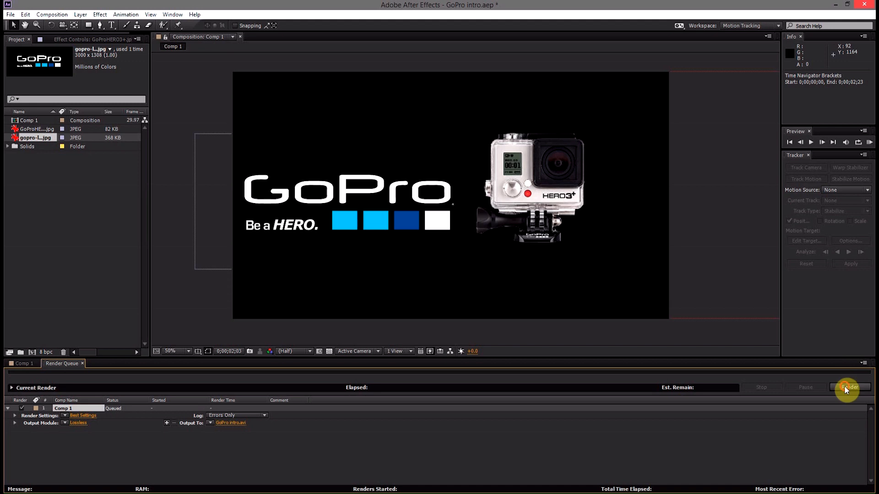
# - Render the queue, then play the finished GoPro intro.avi from File Explorer in VLC
pyautogui.click(848, 387)
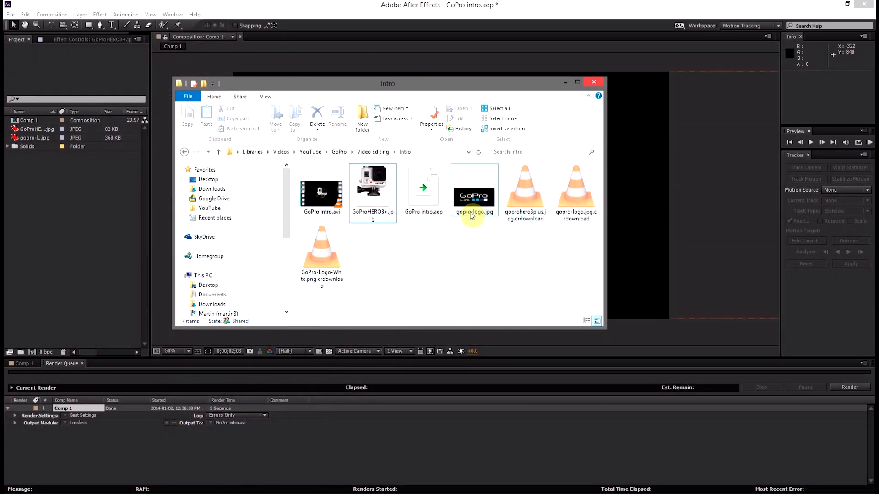
pyautogui.click(321, 193)
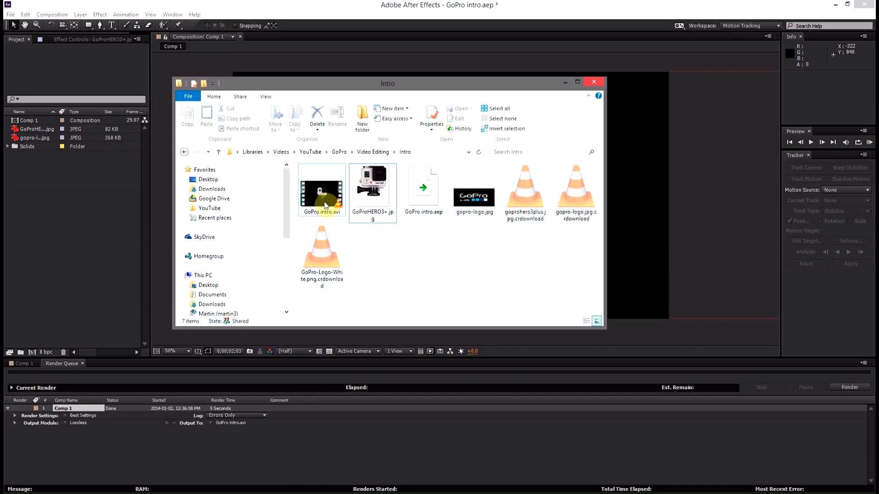
pyautogui.click(321, 190)
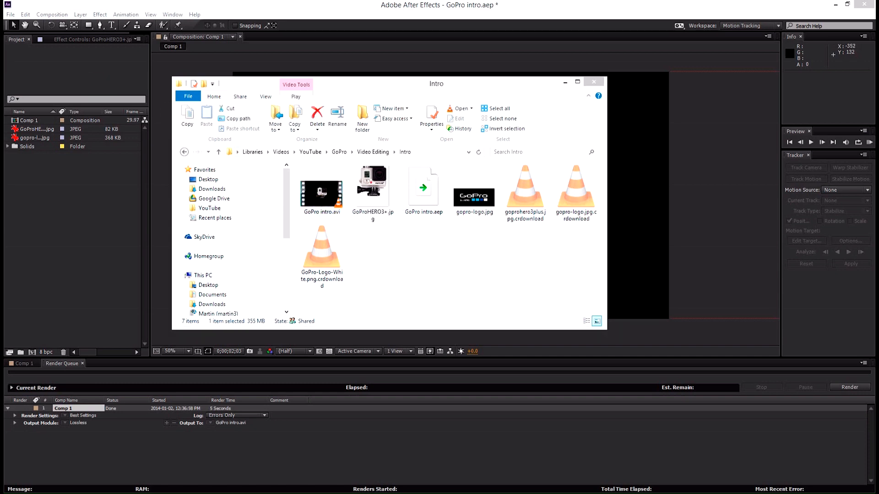
pyautogui.doubleClick(321, 186)
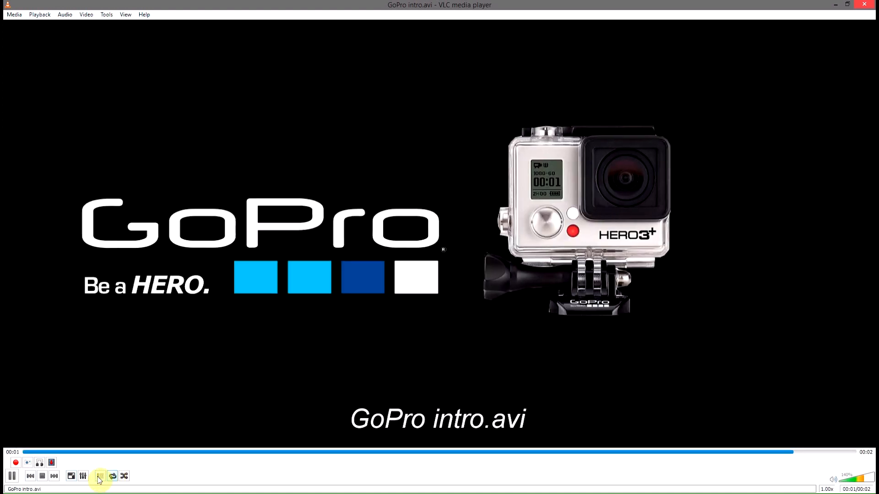
pyautogui.moveTo(99, 476)
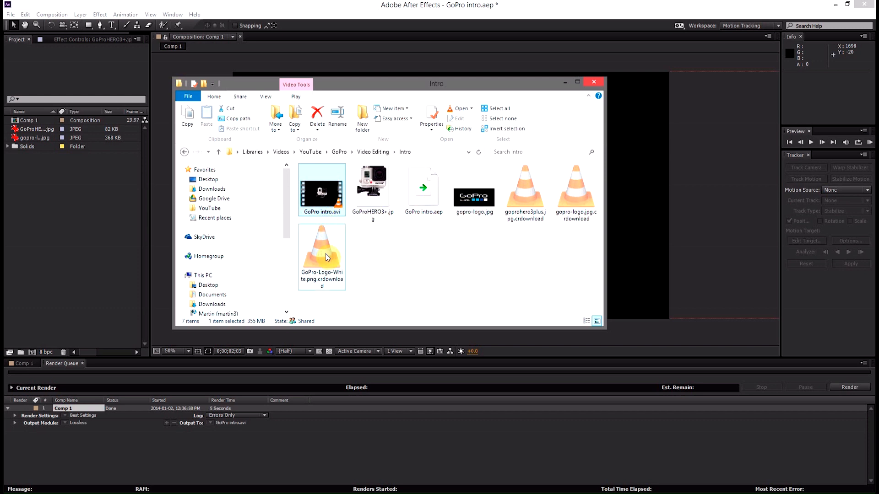
pyautogui.moveTo(319, 261)
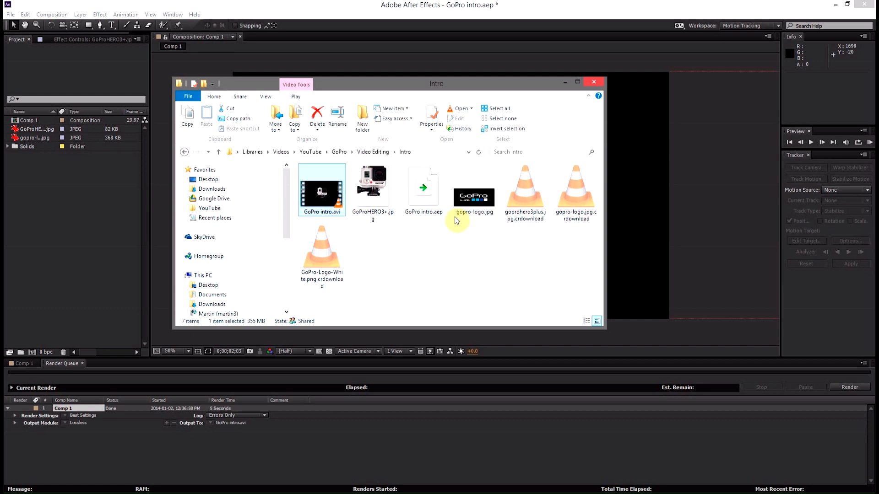
pyautogui.moveTo(475, 263)
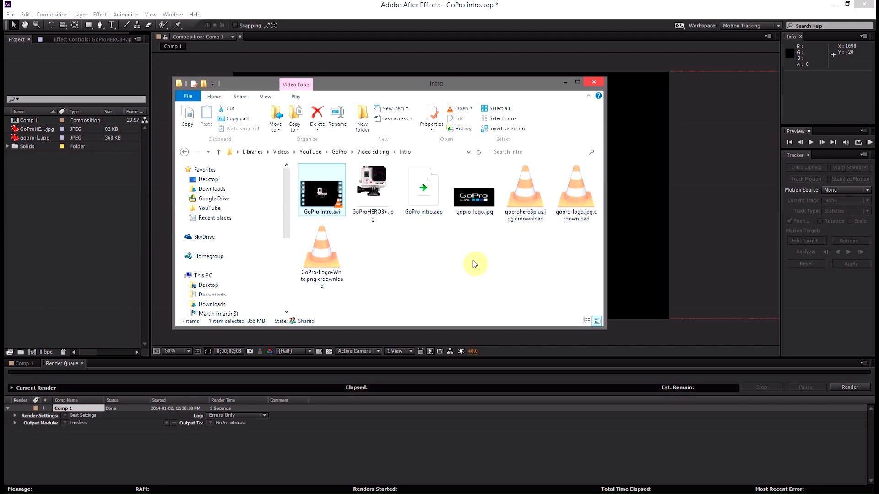
pyautogui.moveTo(461, 277)
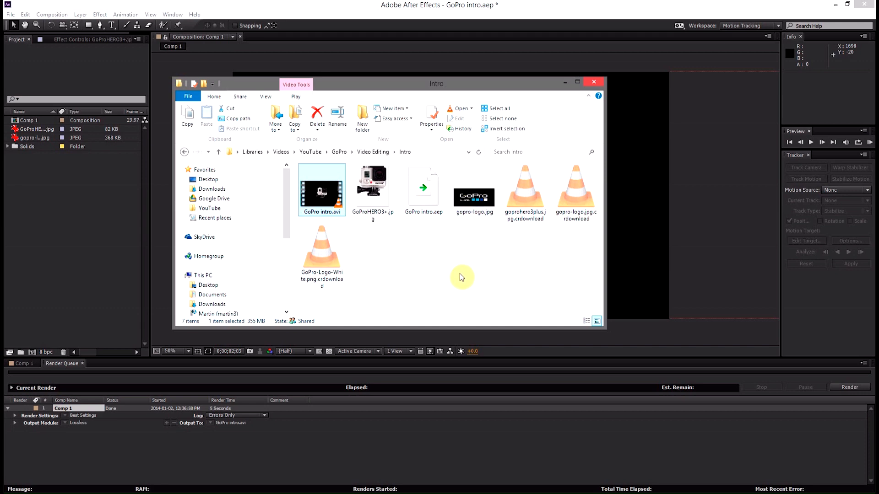